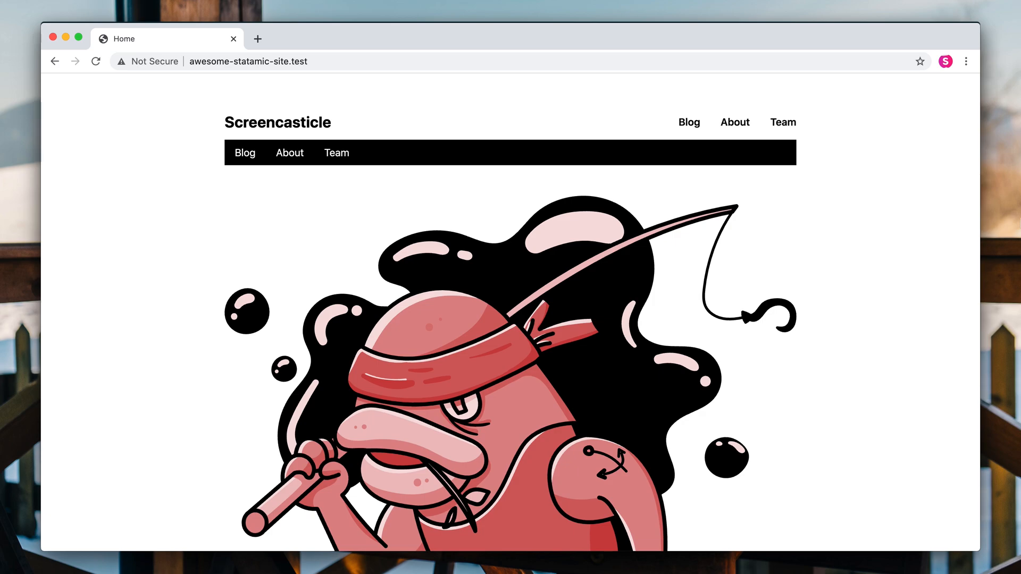
mouse_move(1005, 211)
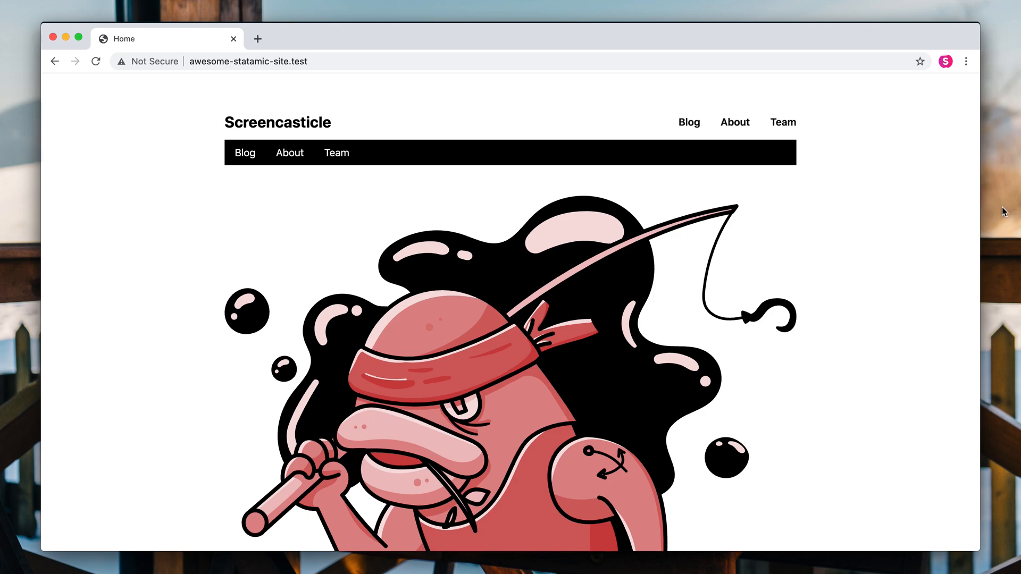
mouse_move(819, 136)
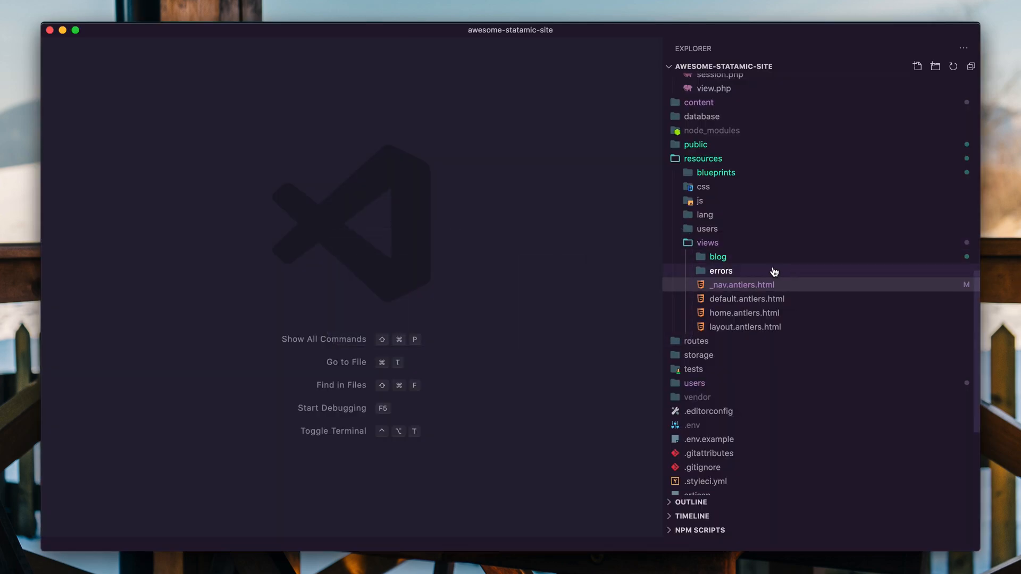
Add an <input type="search"> to _nav.antlers.html after the nav links.
left_click(740, 285)
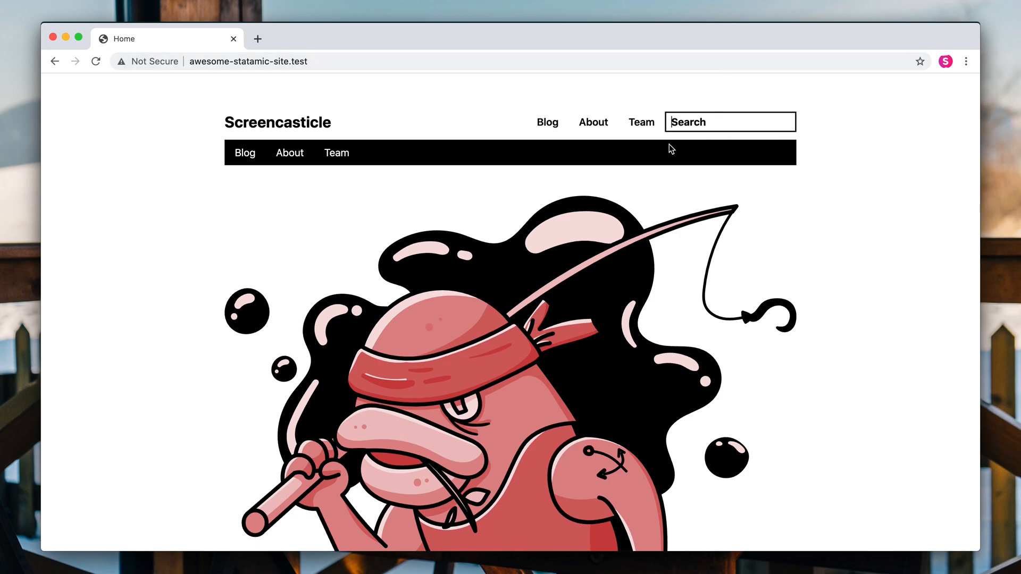
mouse_move(890, 182)
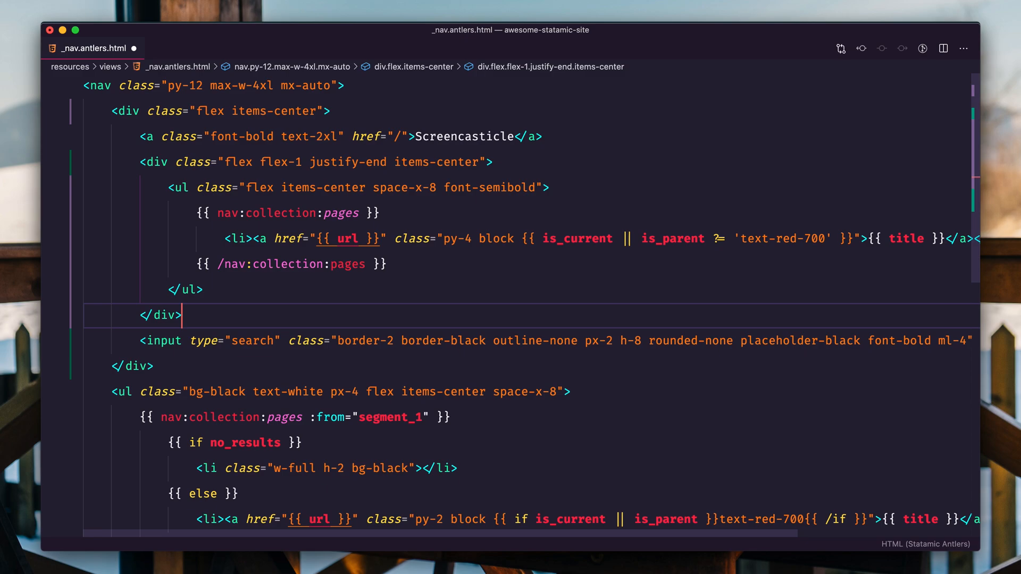
Wrap the search input in <form action="/search"> and give the input name="q".
type("<form action=\"\"></form>")
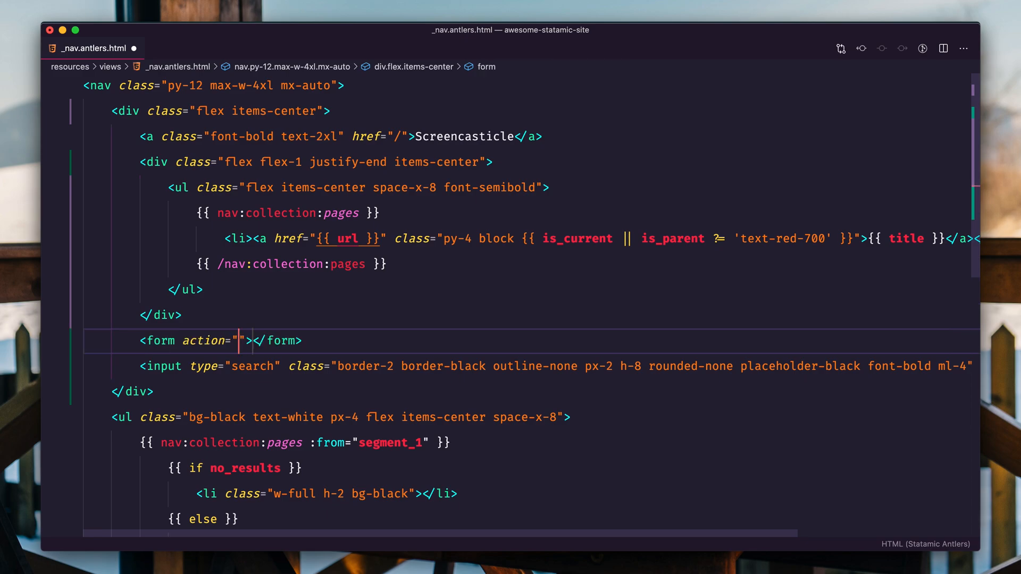
type("/")
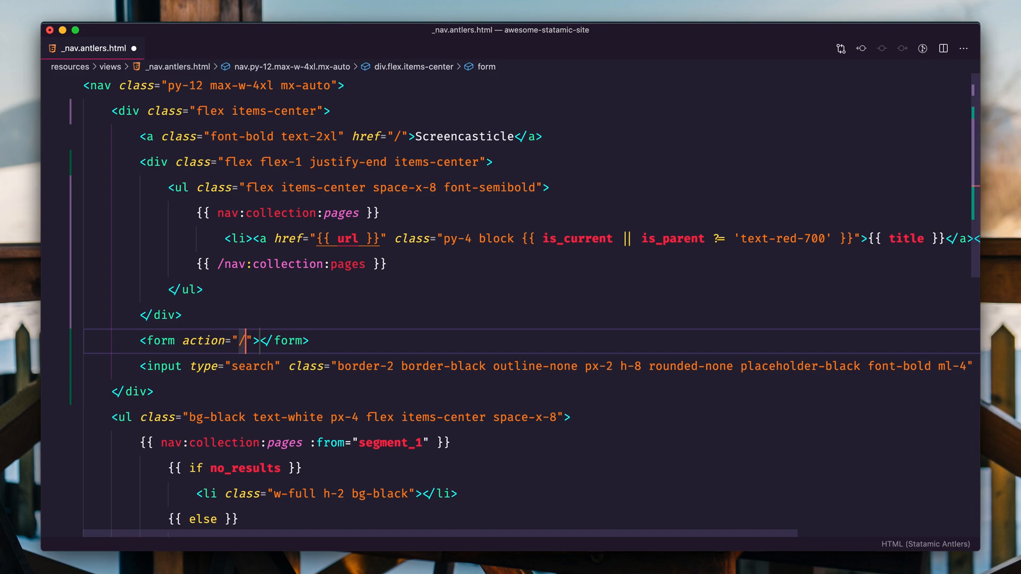
type("search")
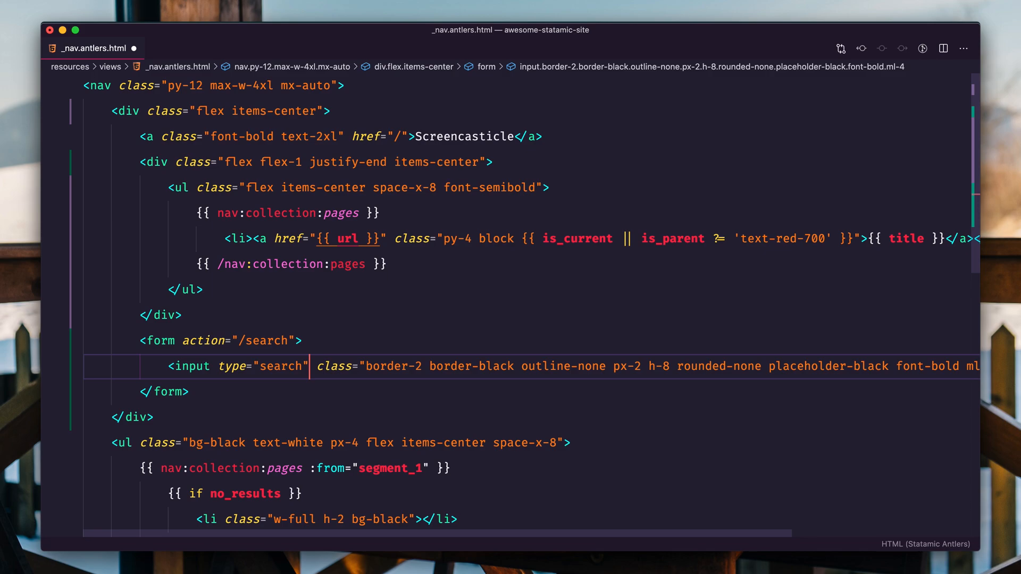
type("name=\"\"")
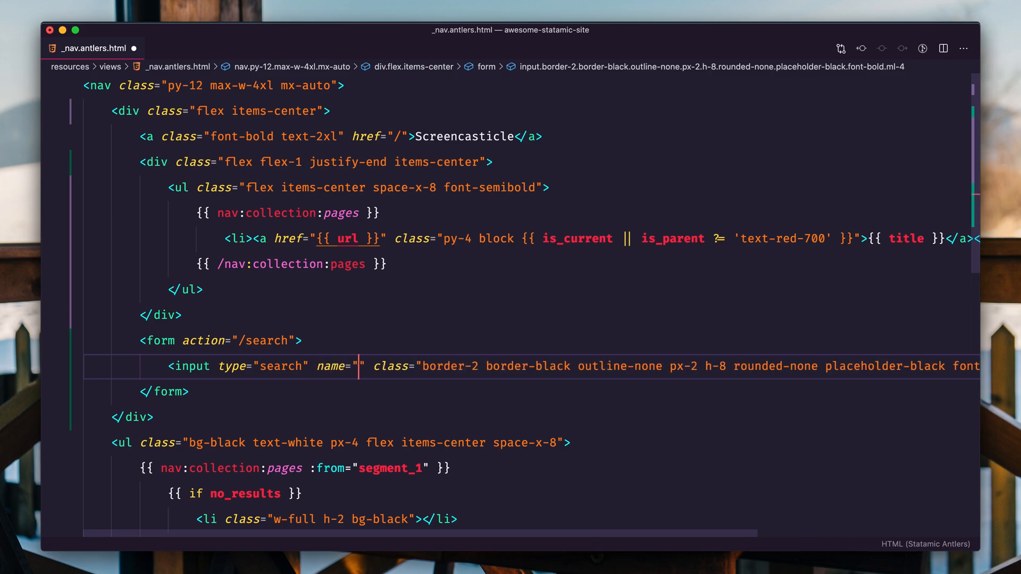
type("q")
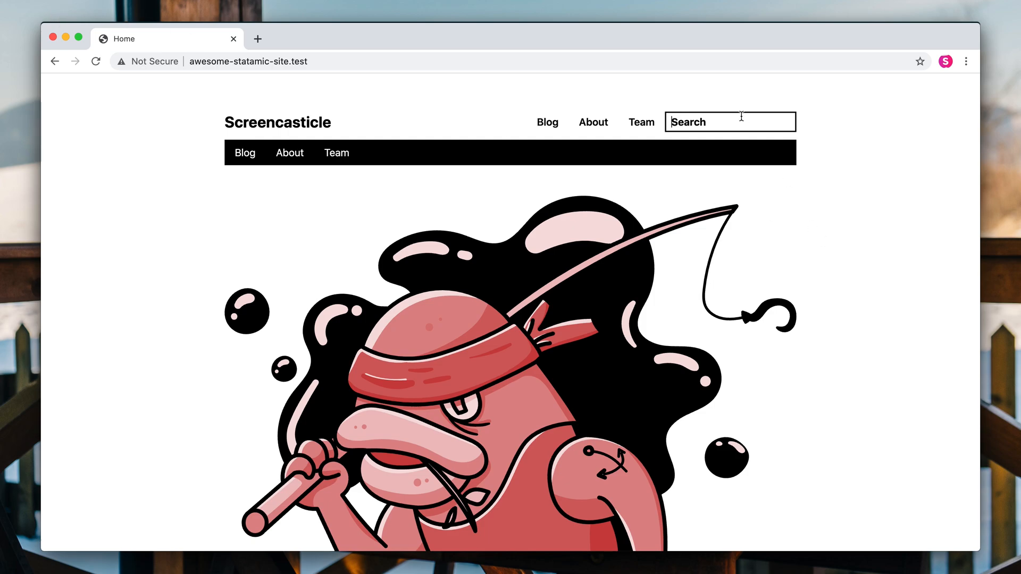
Search the site for 'title', landing on the 404 at /search?q=title.
type("tit")
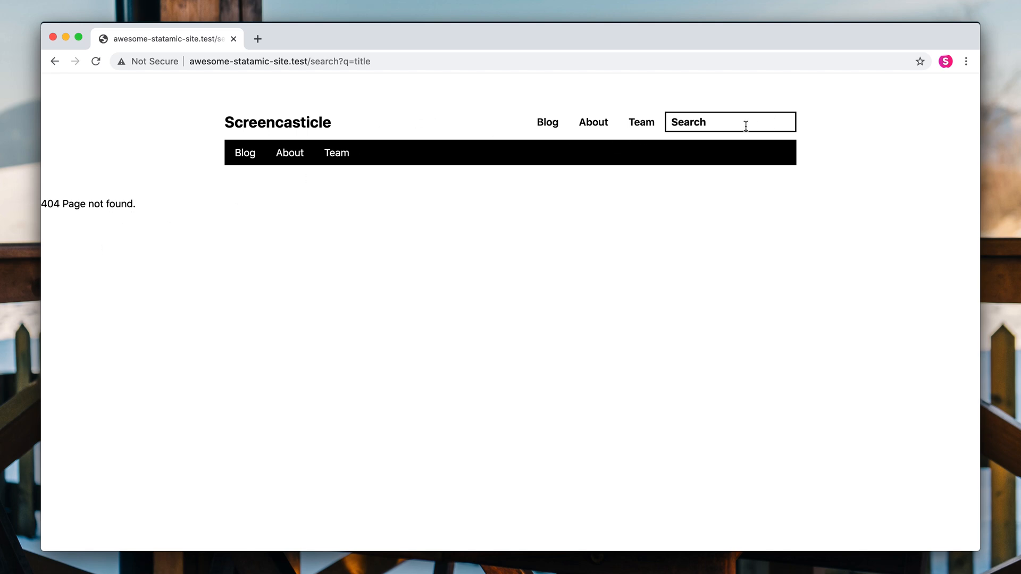
mouse_move(403, 216)
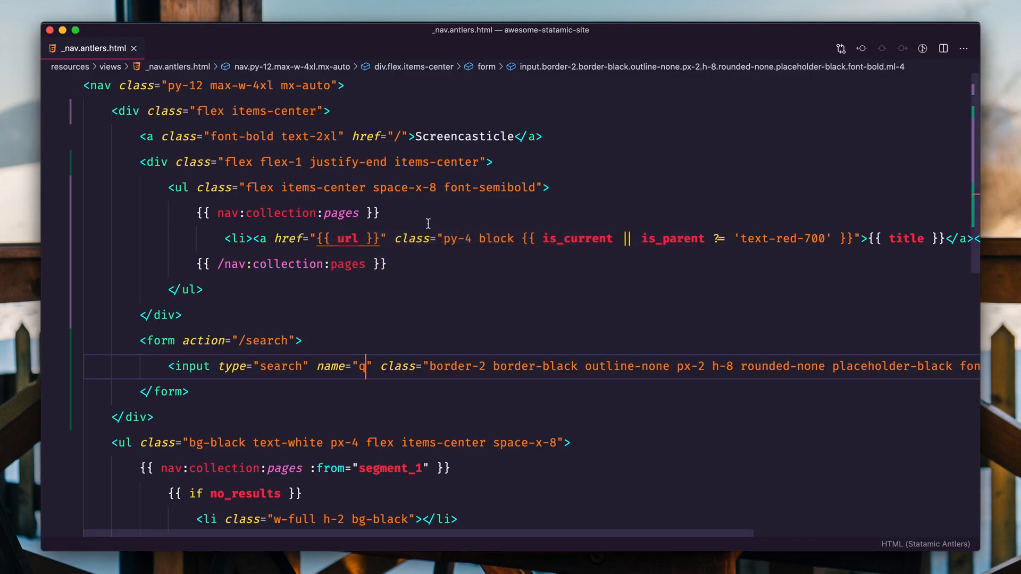
mouse_move(489, 279)
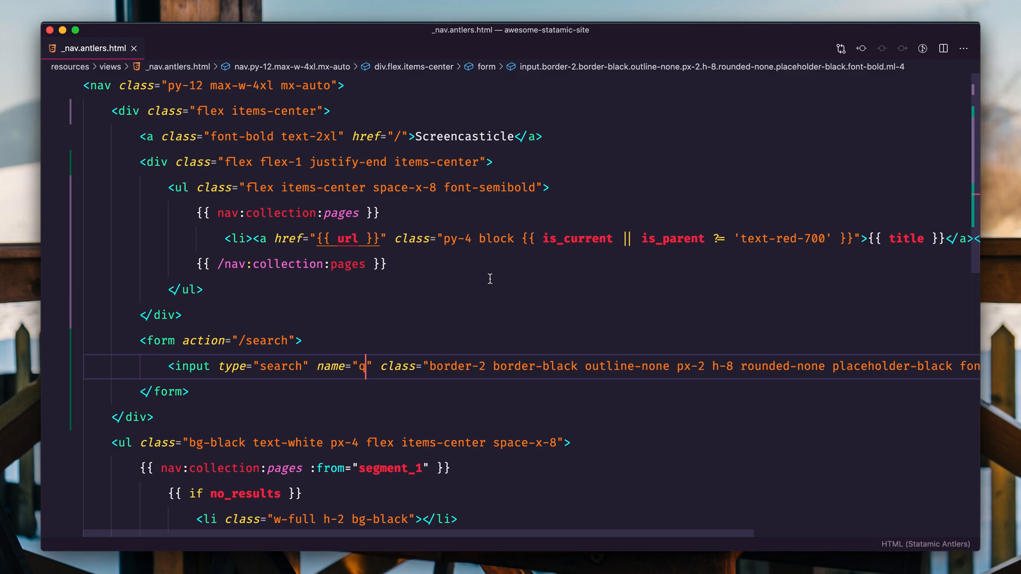
Locate web.php via the file picker and bring up the routes file.
key("enter")
type("web")
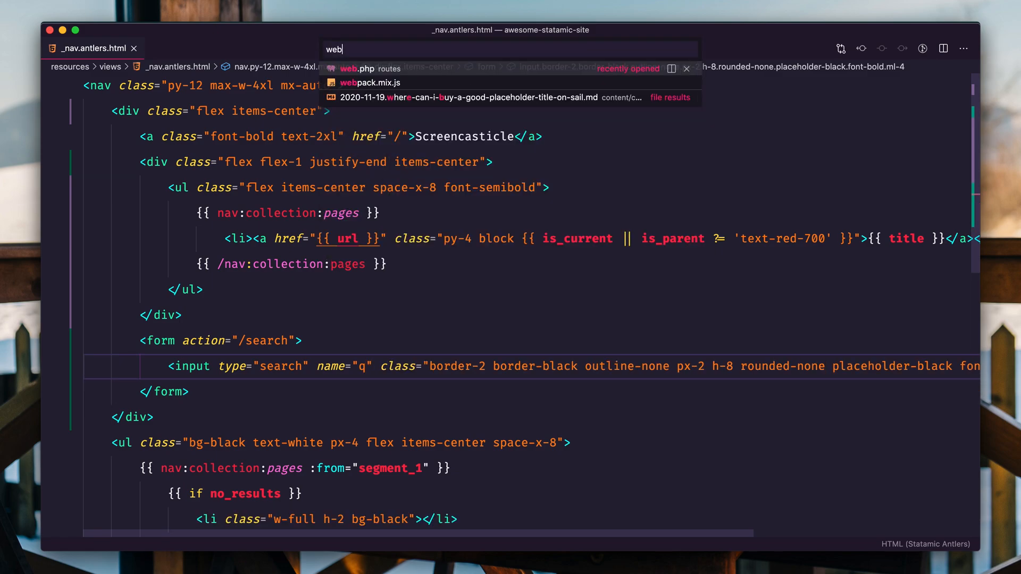
left_click(350, 68)
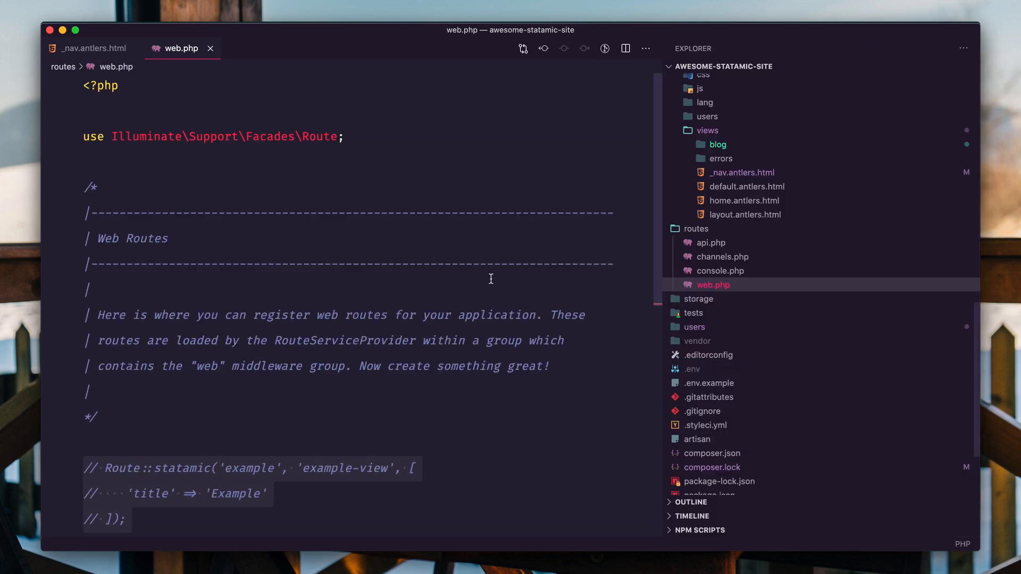
mouse_move(680, 114)
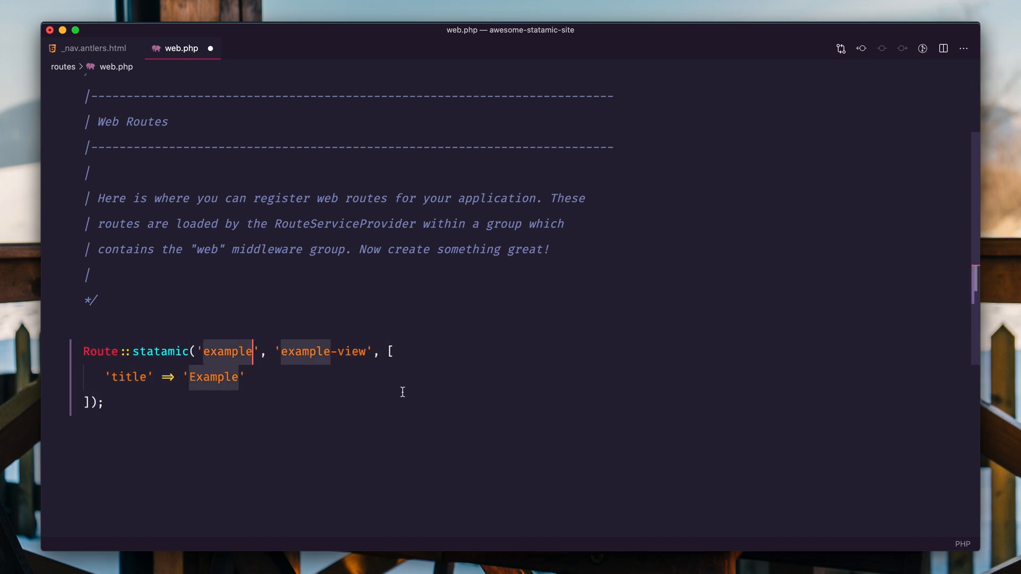
mouse_move(441, 384)
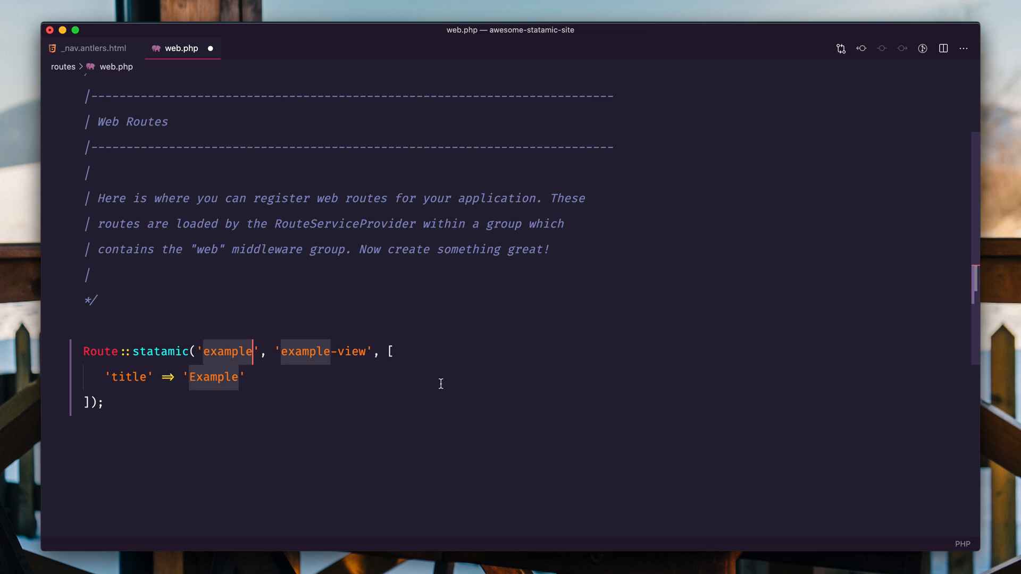
mouse_move(441, 435)
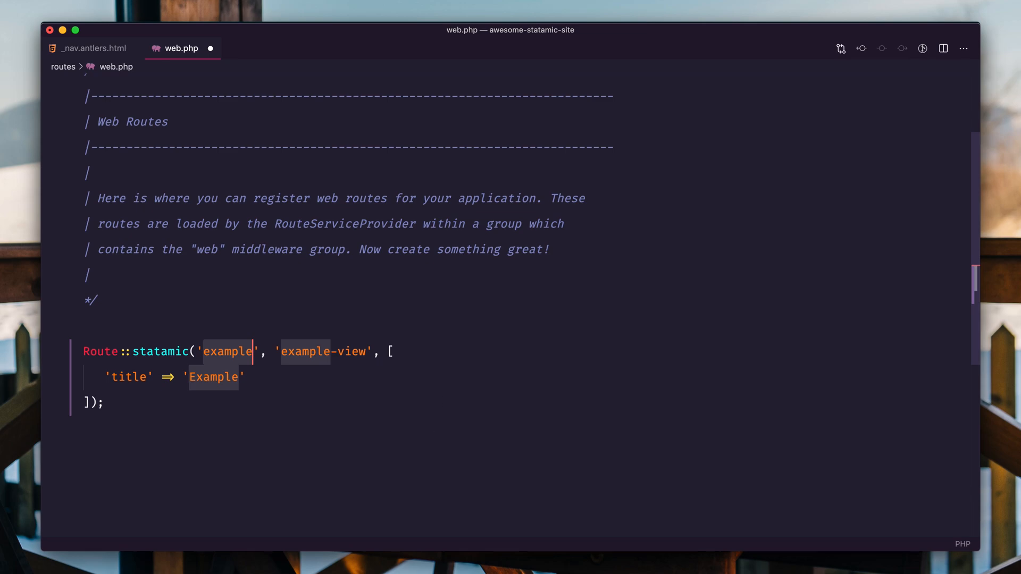
Register Route::statamic('search', 'search', ['title' => 'Search Results']).
type("search")
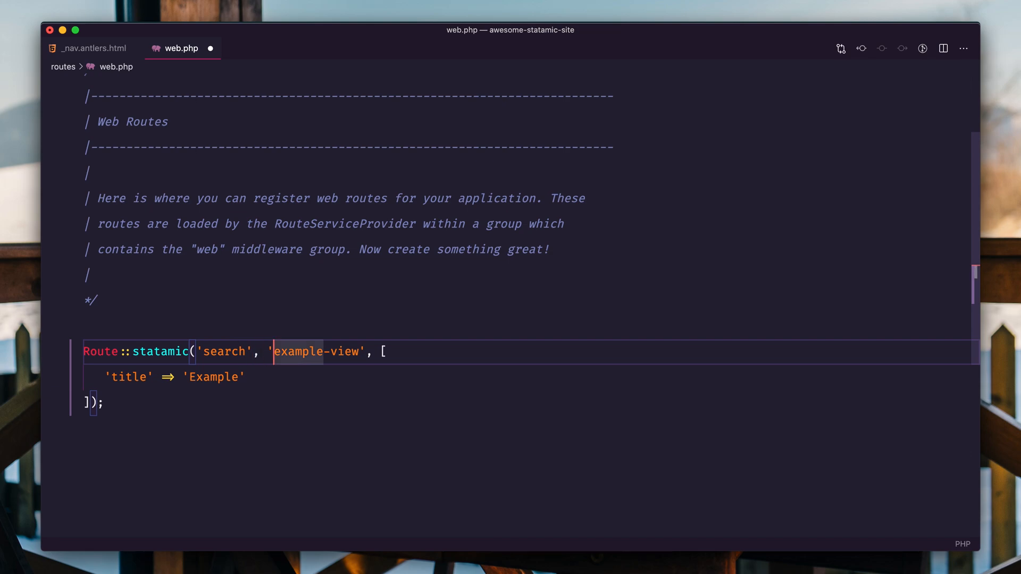
double_click(316, 353)
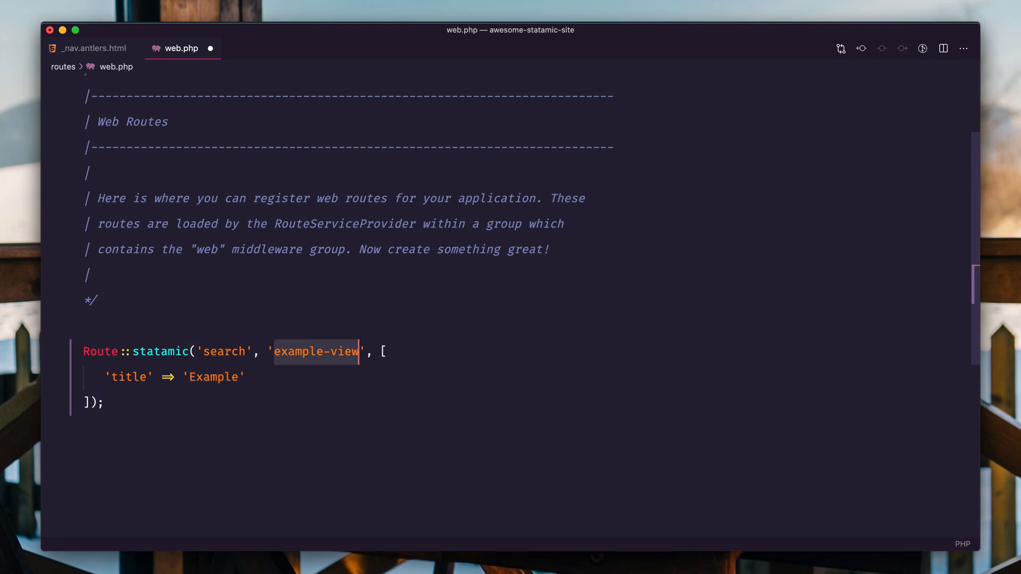
type("sear")
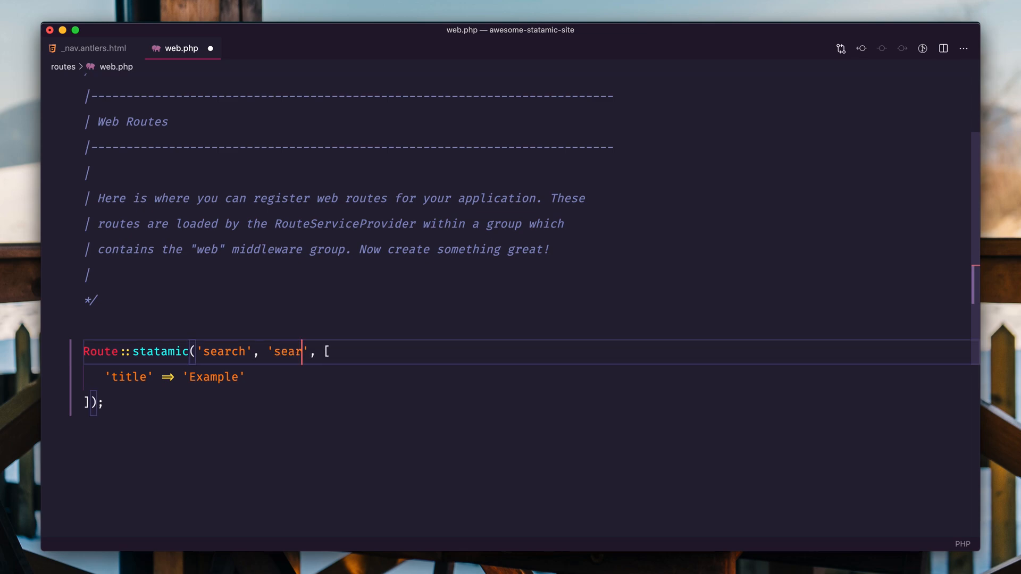
type("ch")
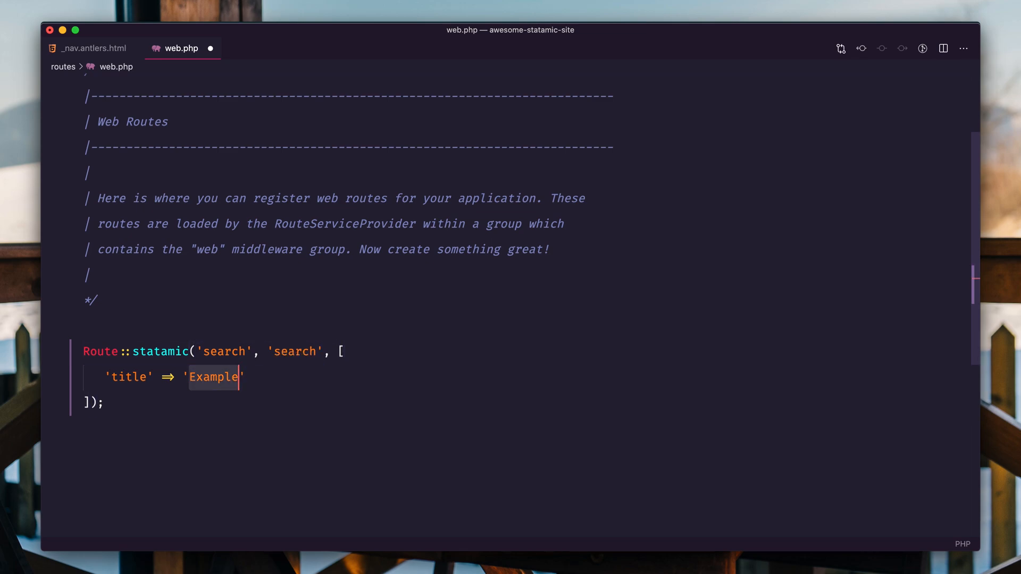
type("Search Results")
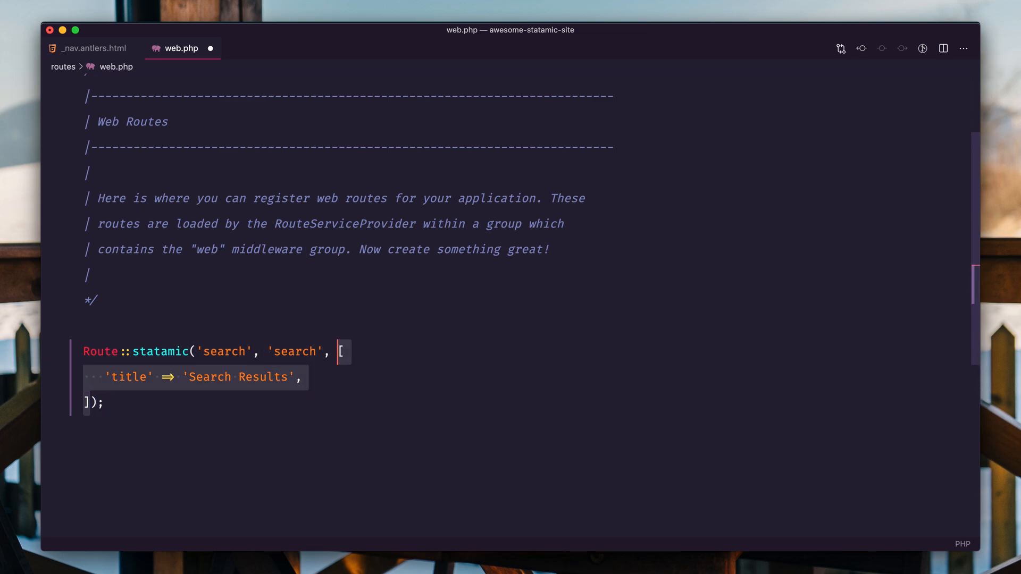
left_click(324, 352)
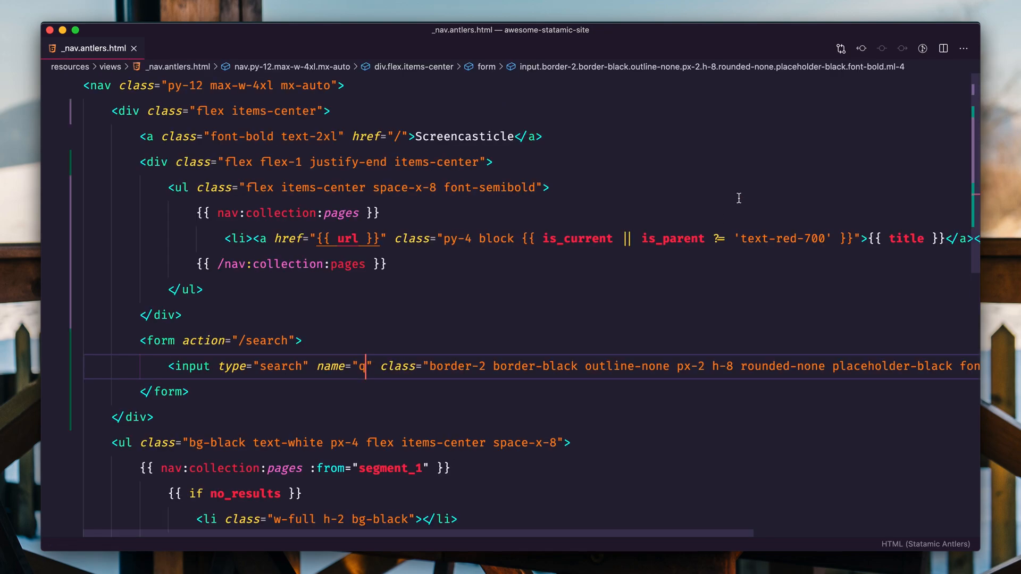
Create search.antlers.html from the default template with the line 'Search Results Go Here.'.
right_click(697, 243)
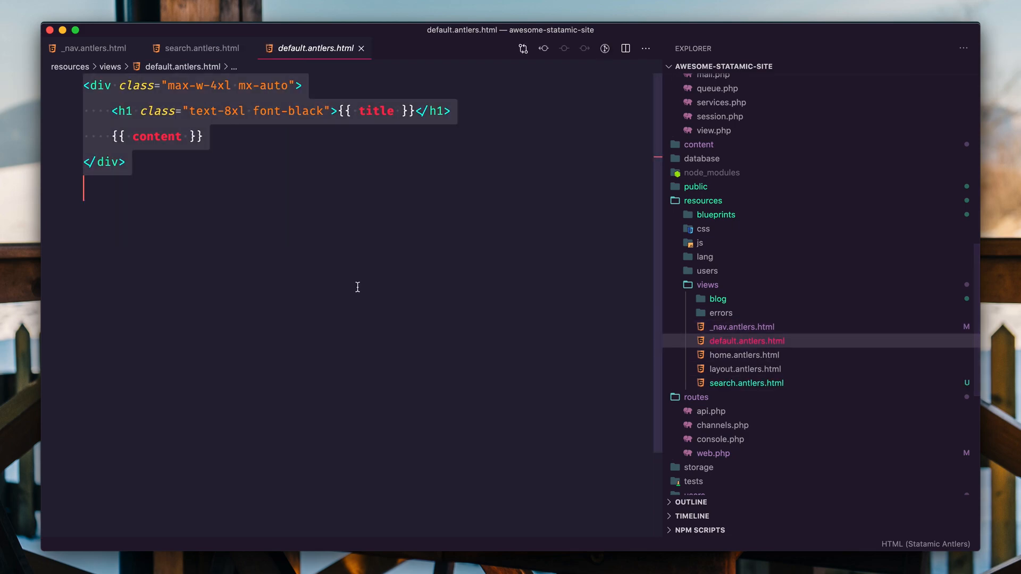
left_click(747, 383)
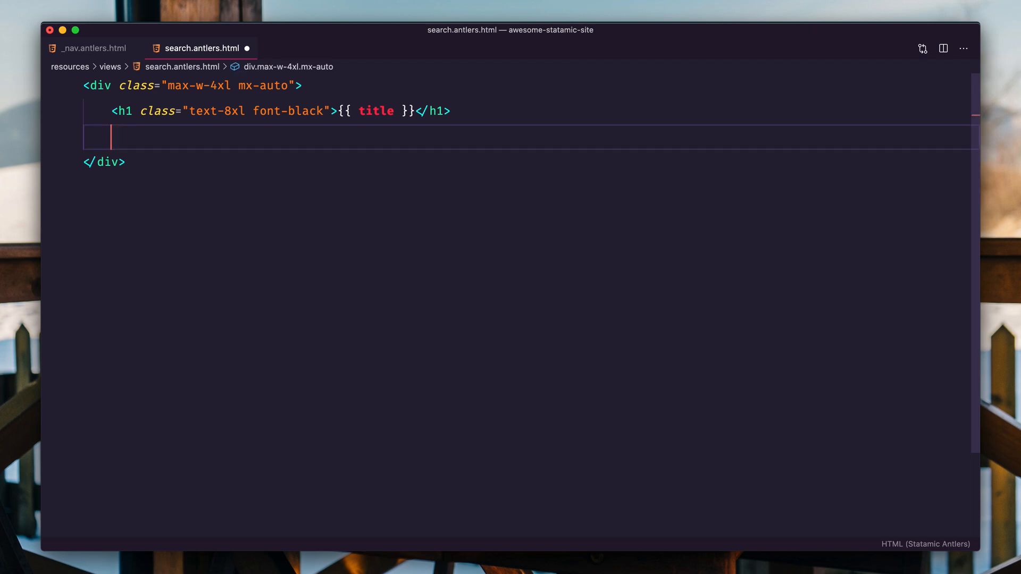
type("Sear")
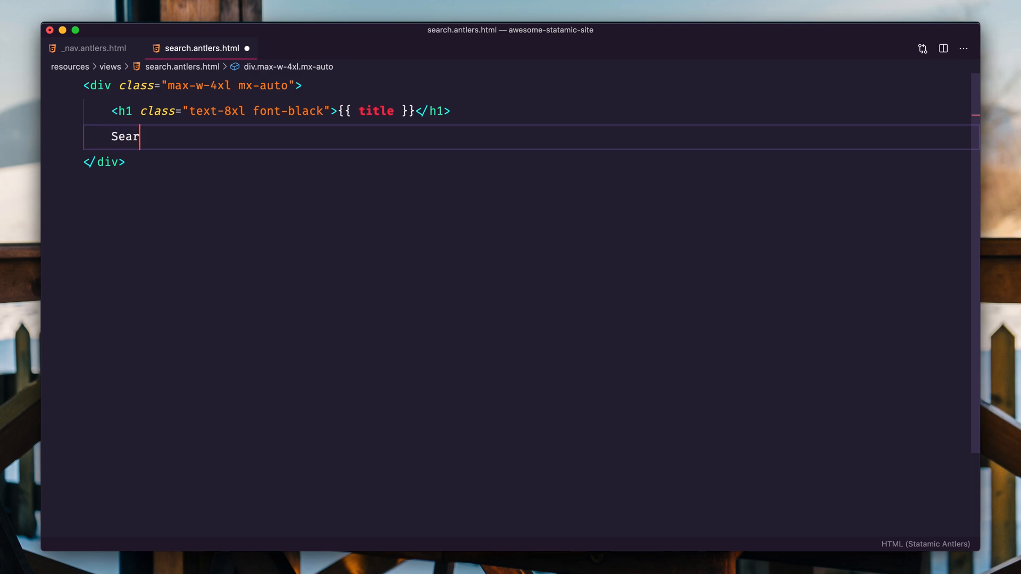
type("ch Results Go Here.")
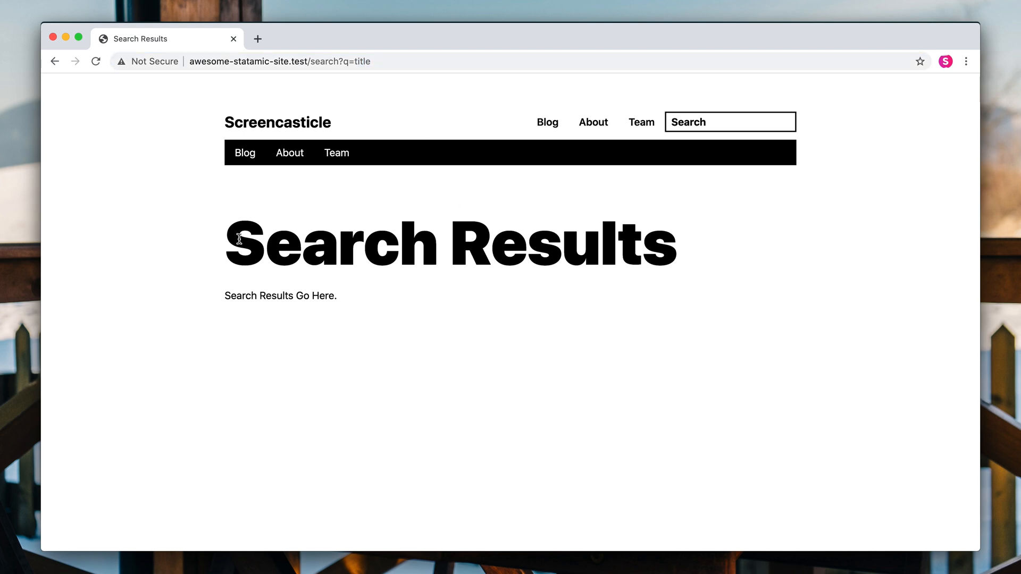
mouse_move(333, 292)
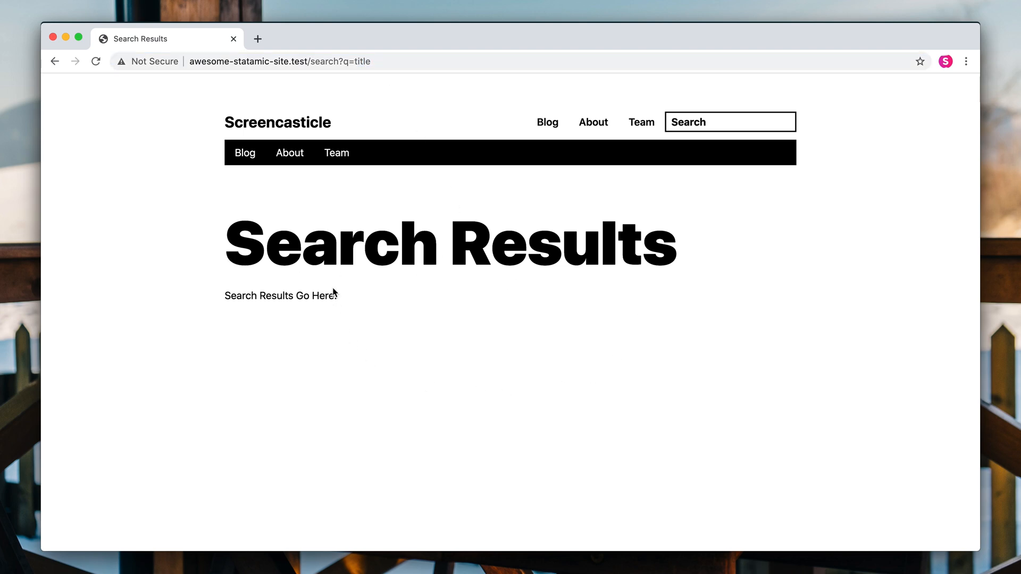
mouse_move(417, 319)
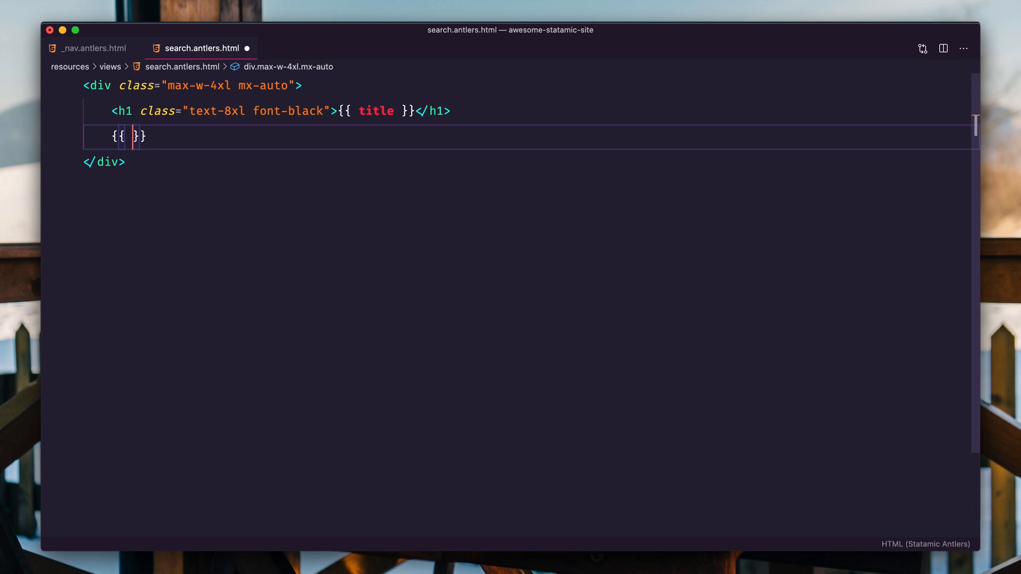
Add a {{ search:results as="results" }} loop listing each result as <li><a href="{{ url }}">{{ title }}</a>.
type("search:results")
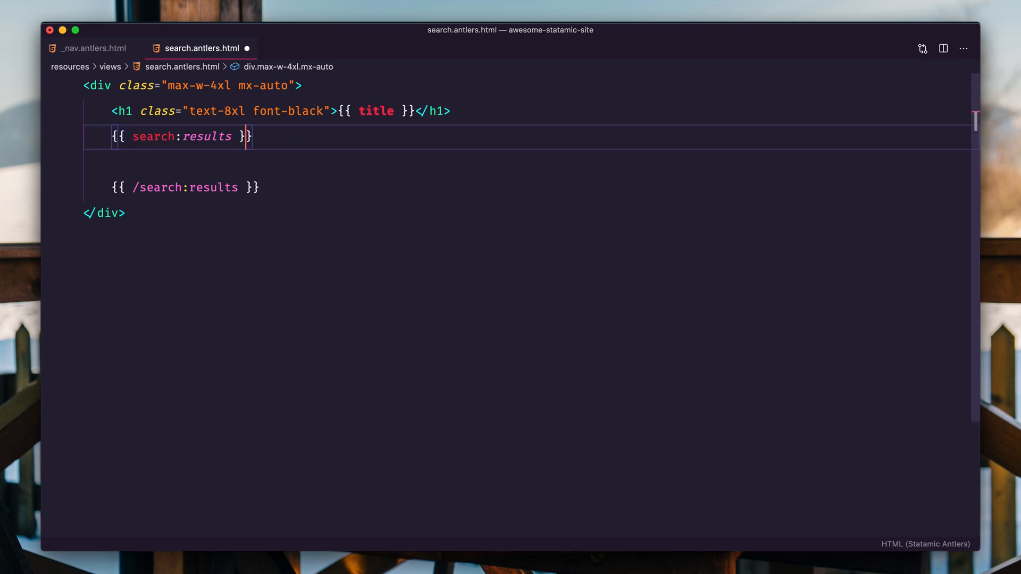
type("as=\"results\"")
type("{{ /")
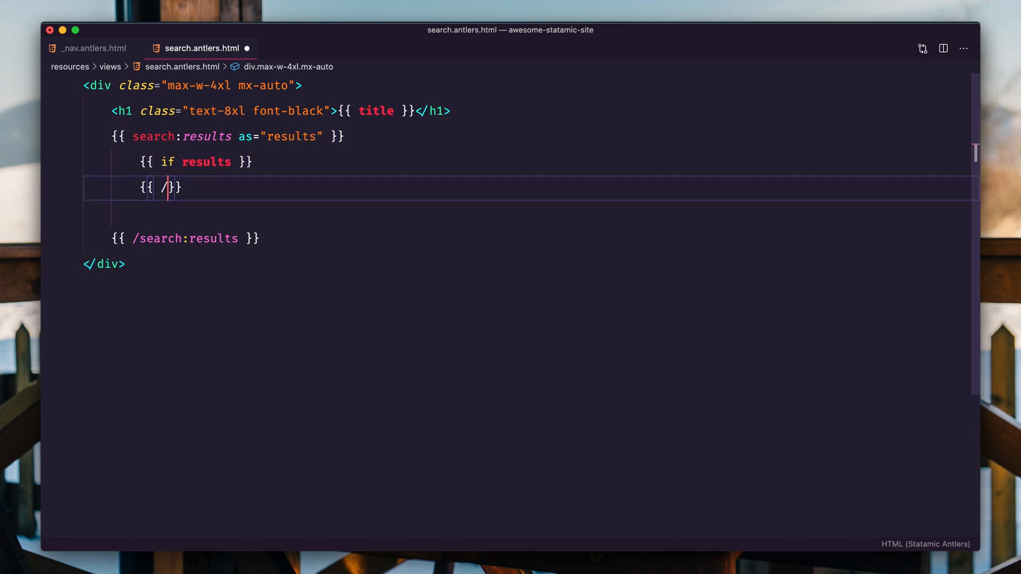
type("if")
type("<li>")
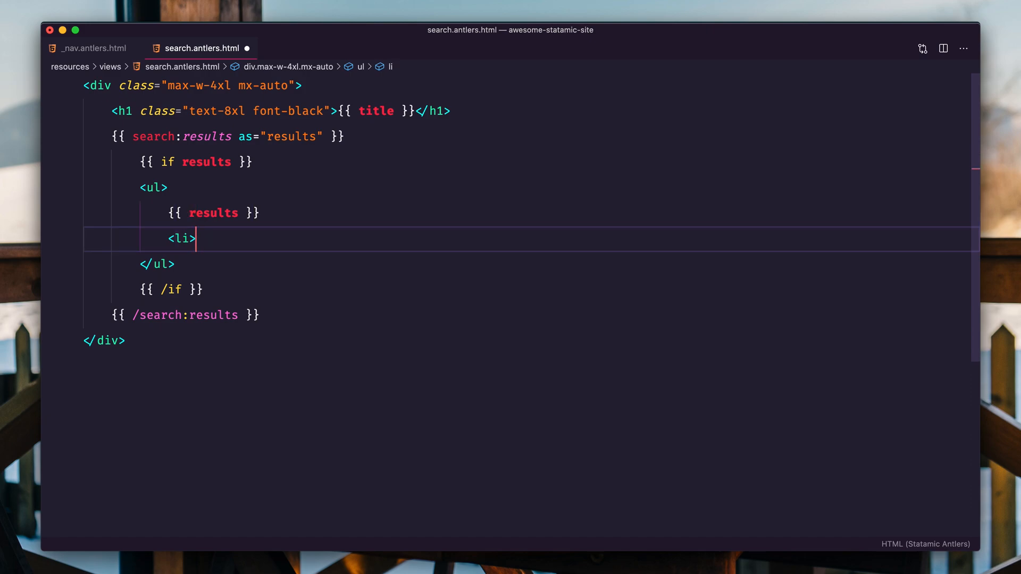
type("<a href=\"{{ url }}\"></a>")
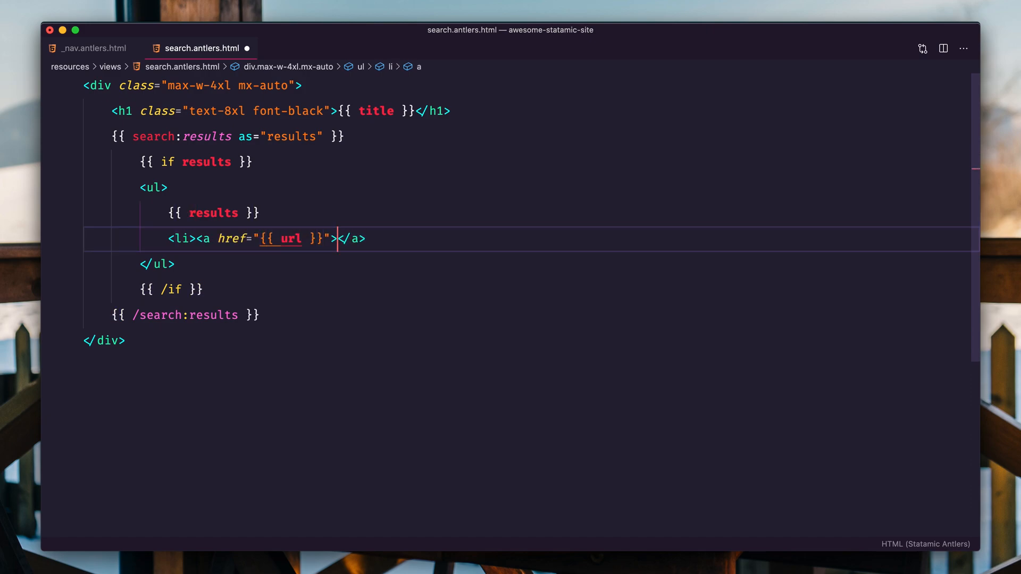
type("{{ tut")
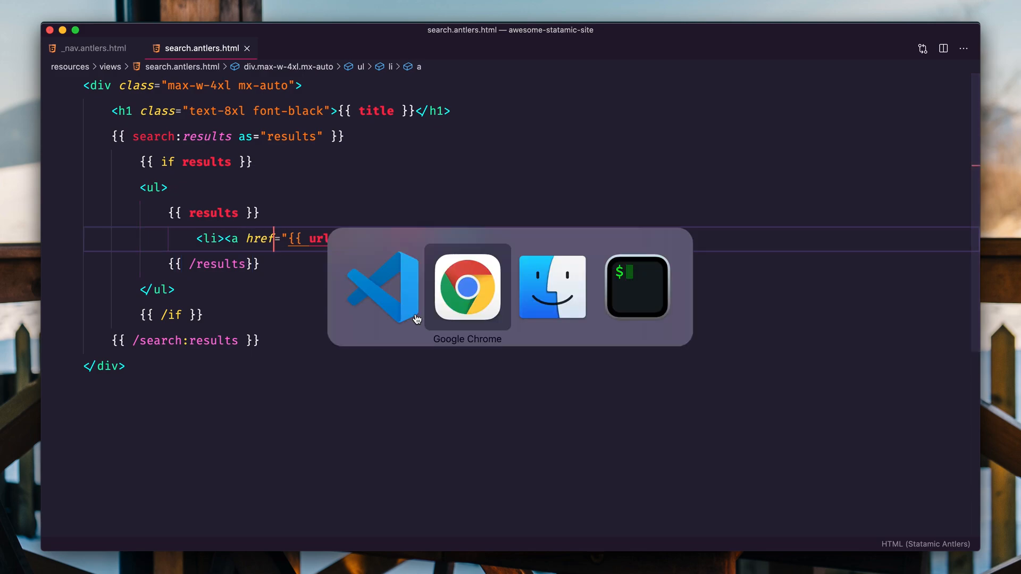
Give the result links class="font-bold hover:text-red" and the ul class="space-y-4".
left_click(467, 288)
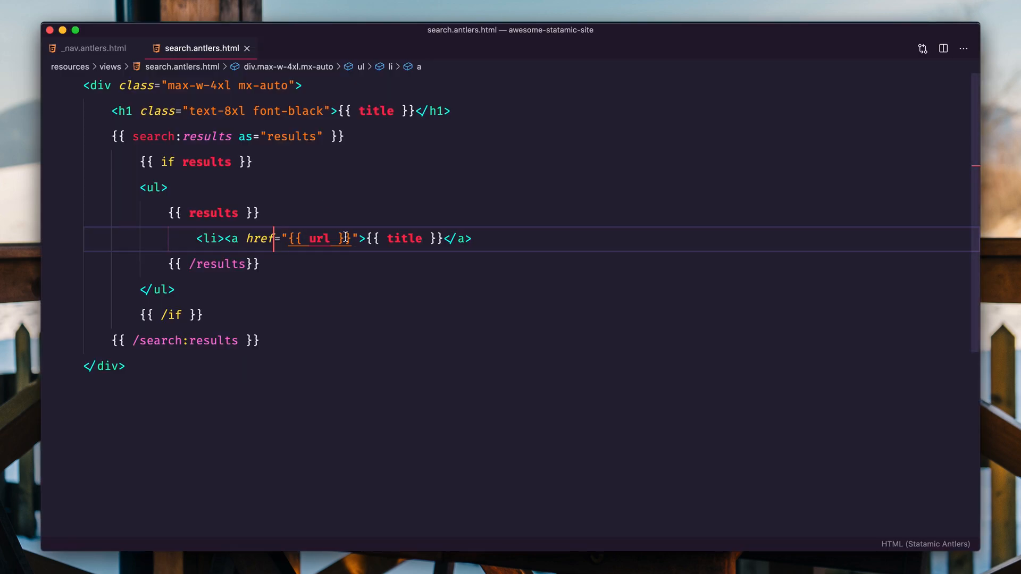
type("class=\"")
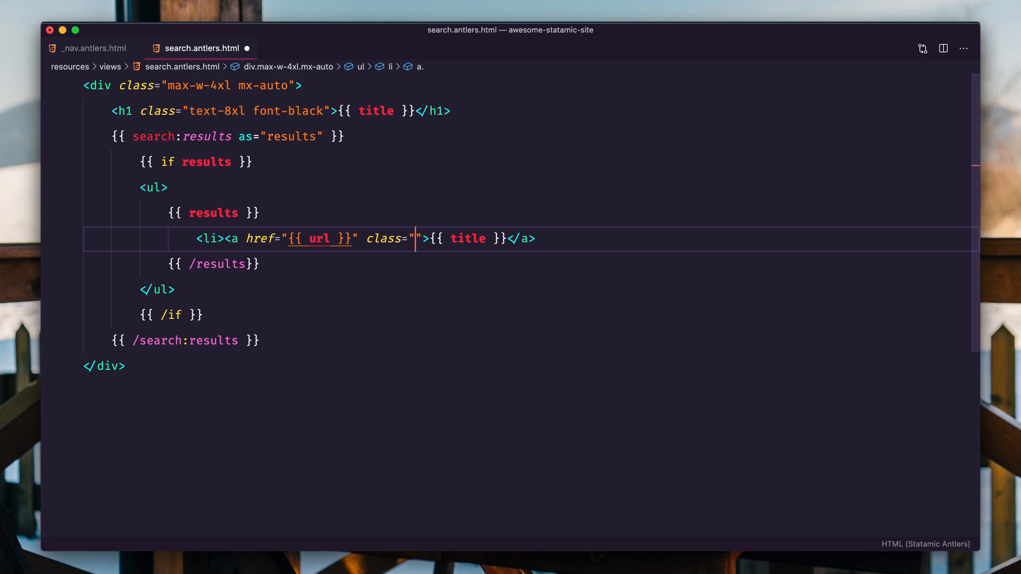
type("font-bold hove")
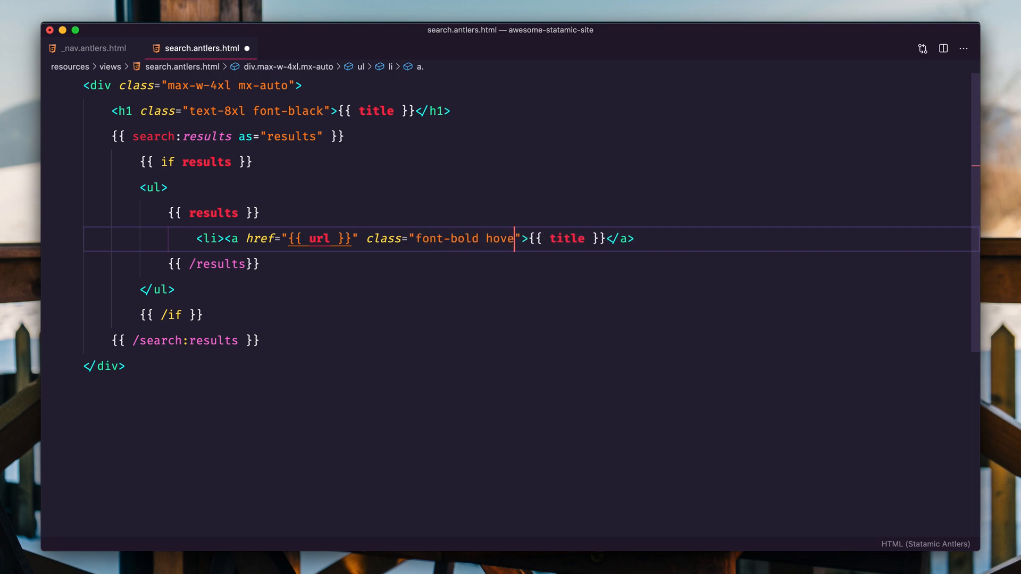
type(":text-red")
left_click(153, 187)
type(" class=\"space-y-4")
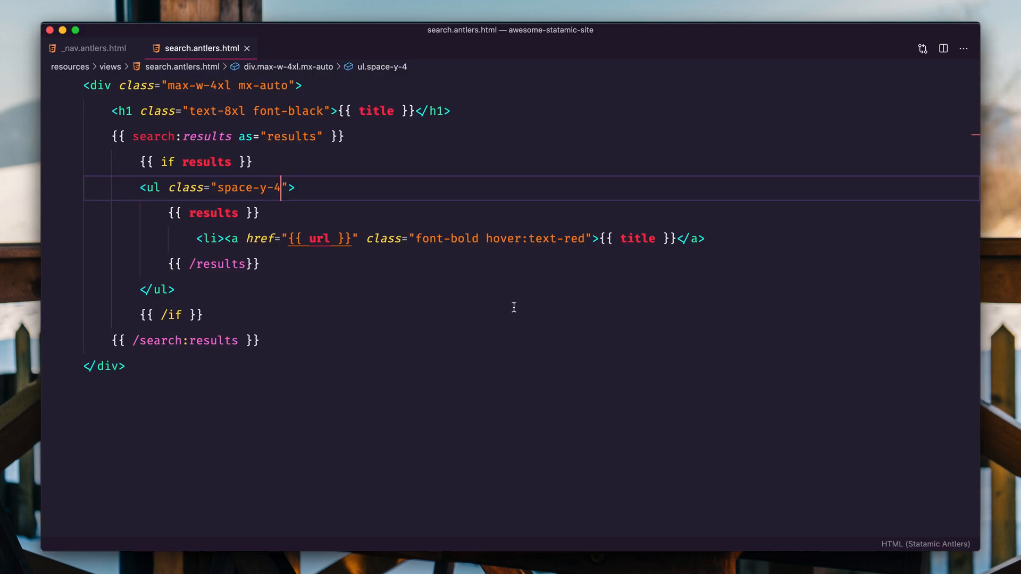
type("-")
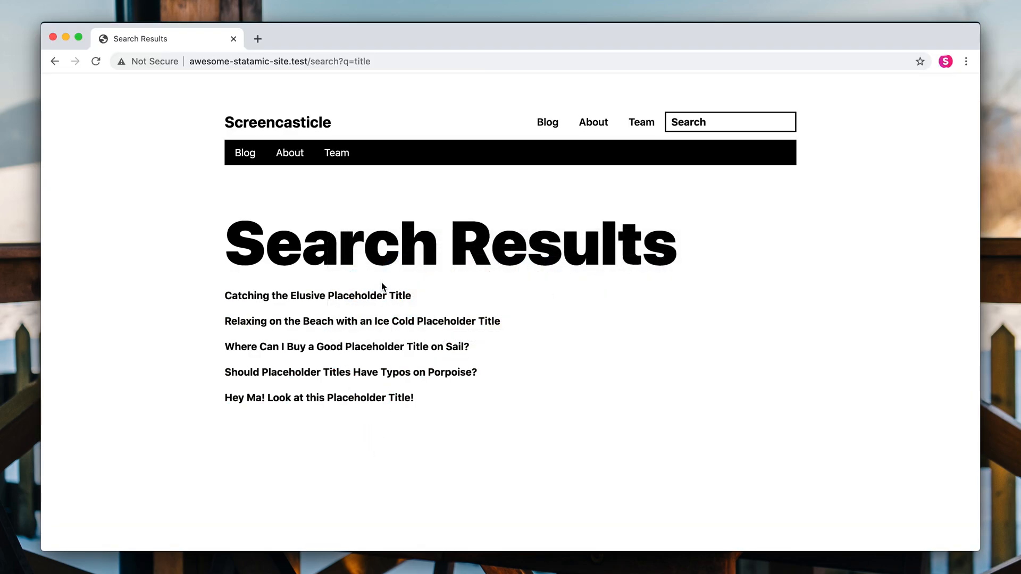
mouse_move(395, 263)
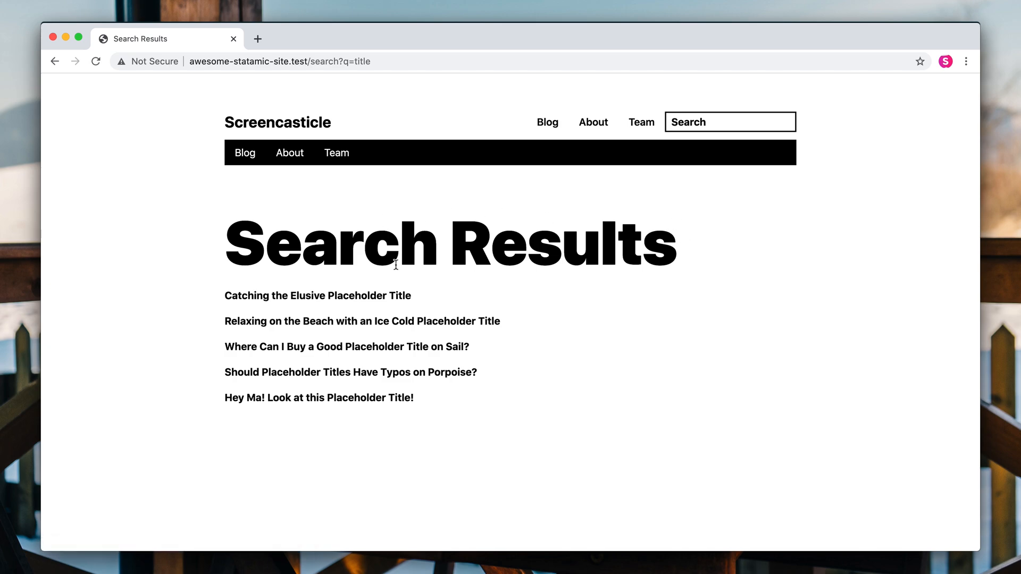
mouse_move(358, 313)
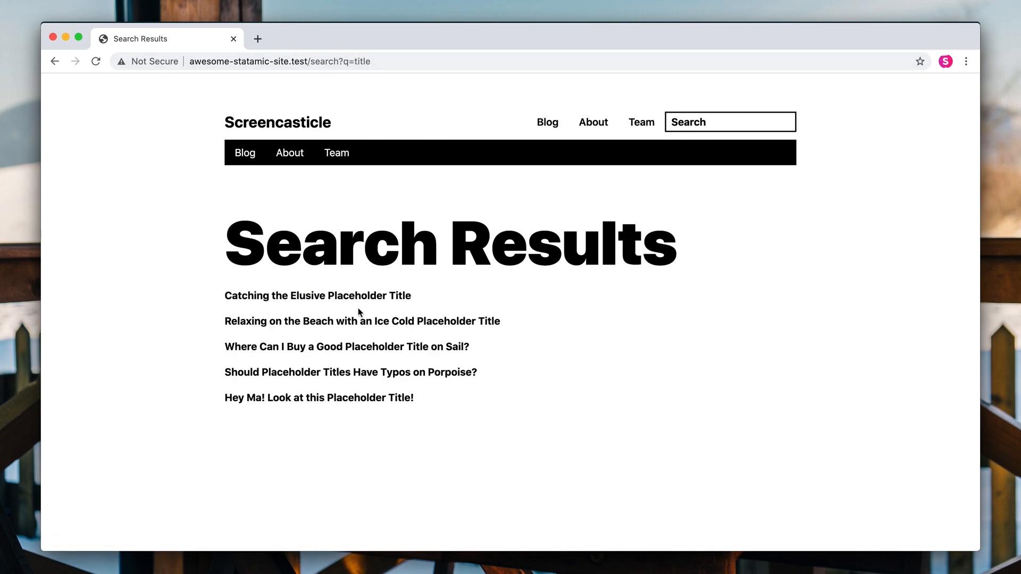
mouse_move(358, 473)
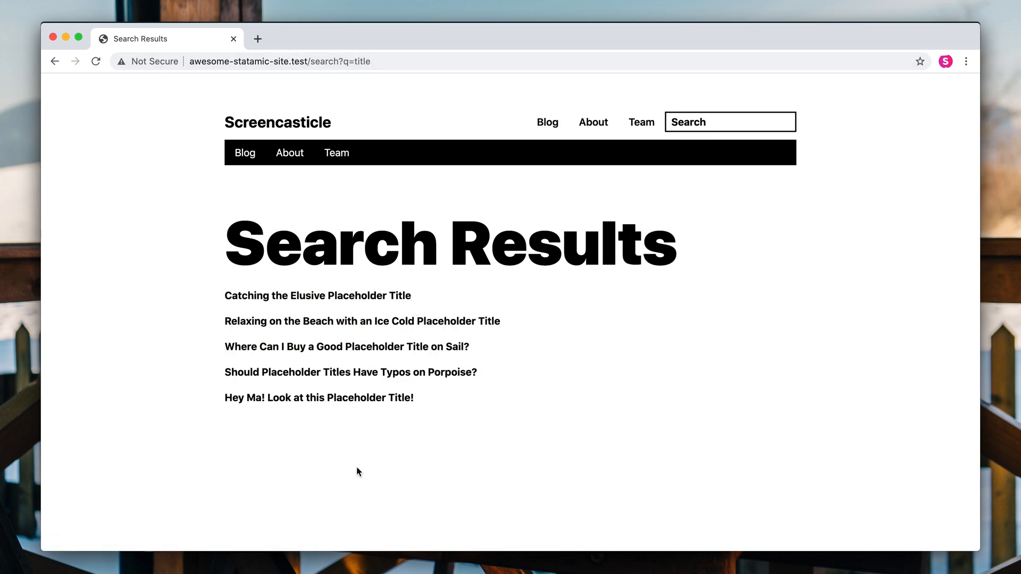
mouse_move(362, 322)
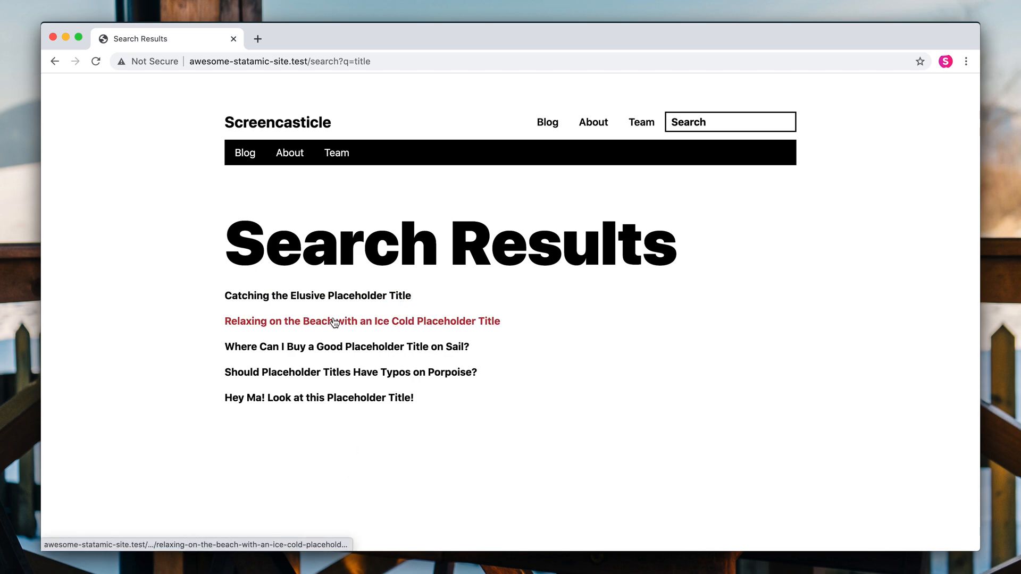
mouse_move(361, 480)
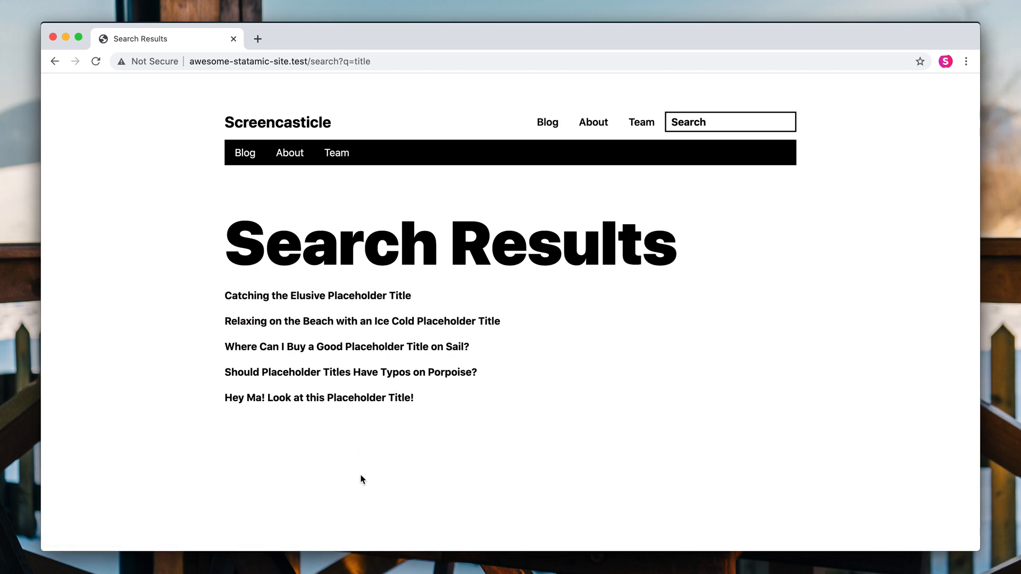
mouse_move(378, 298)
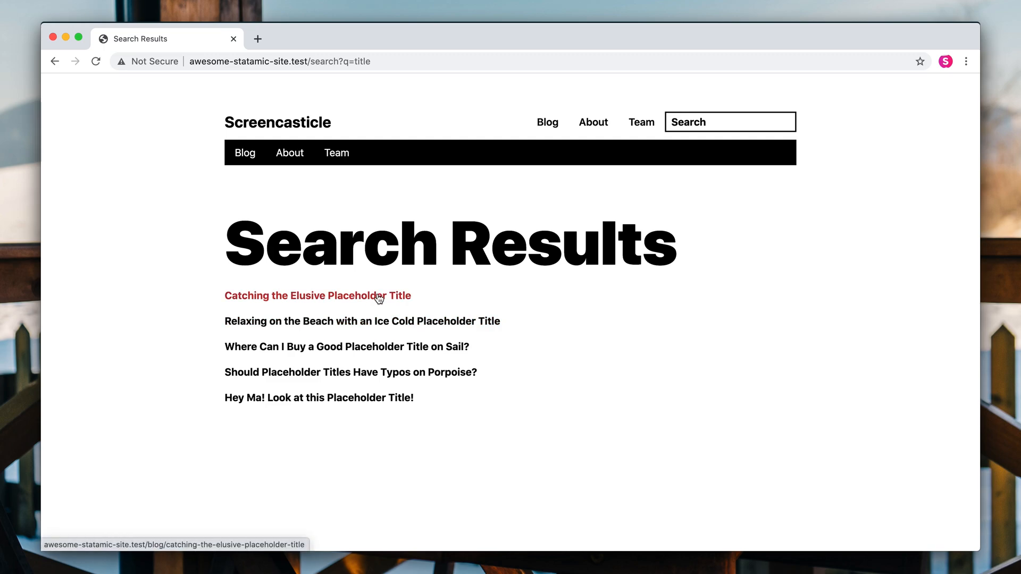
mouse_move(325, 301)
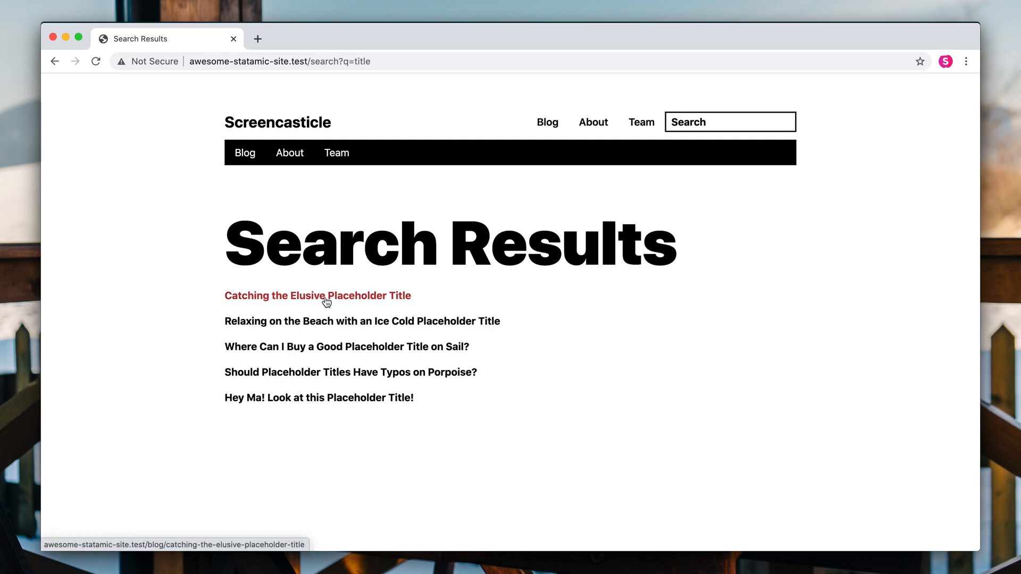
View the Catching the Elusive Placeholder Title post, then search the site for 'lorem'.
left_click(317, 296)
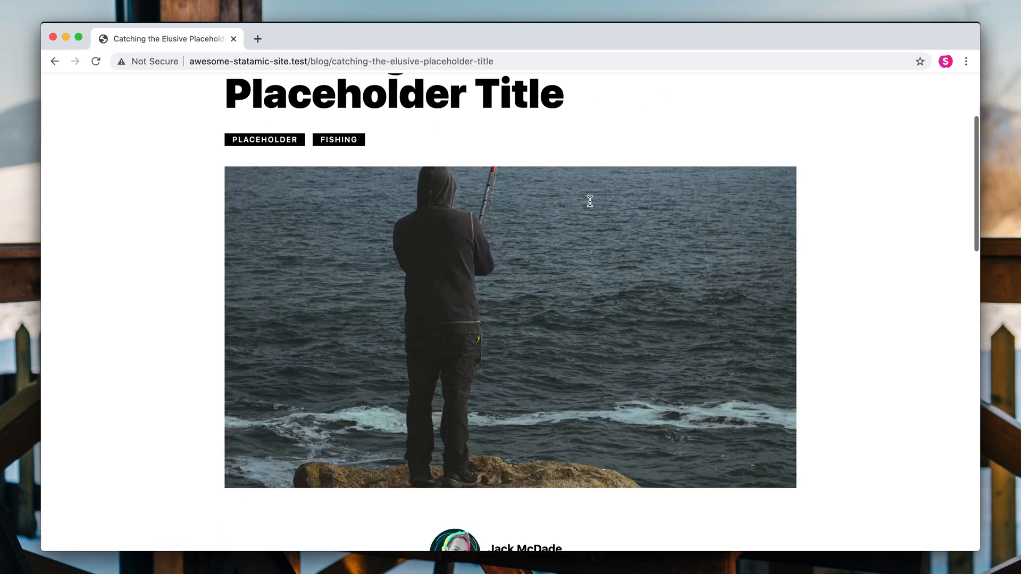
scroll("down", 3)
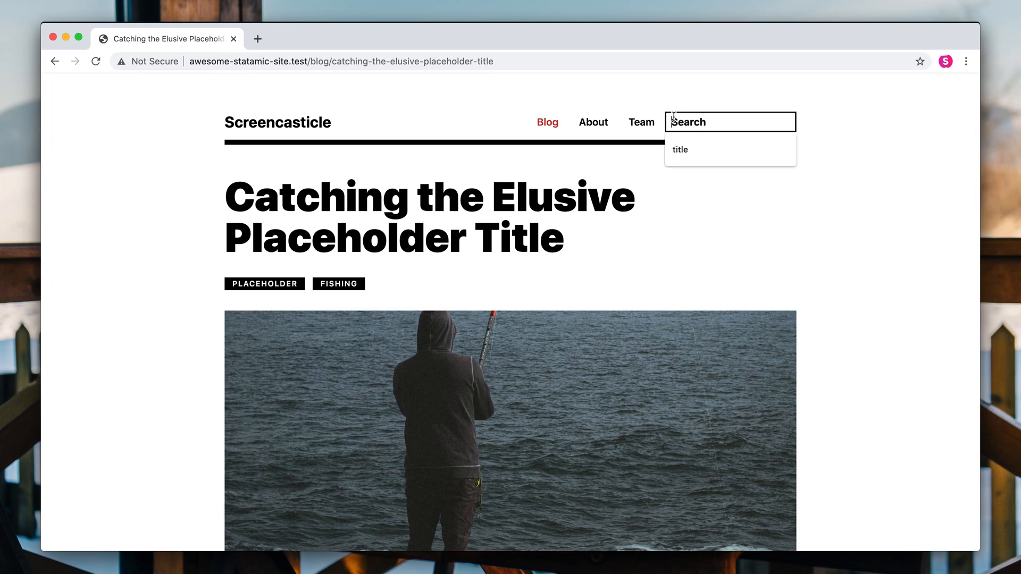
key("Return")
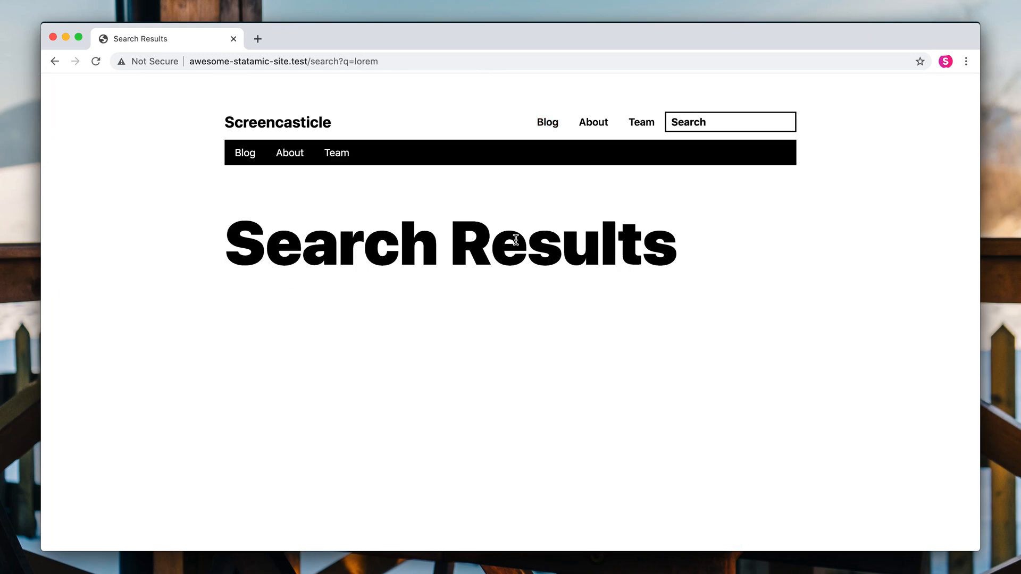
mouse_move(468, 306)
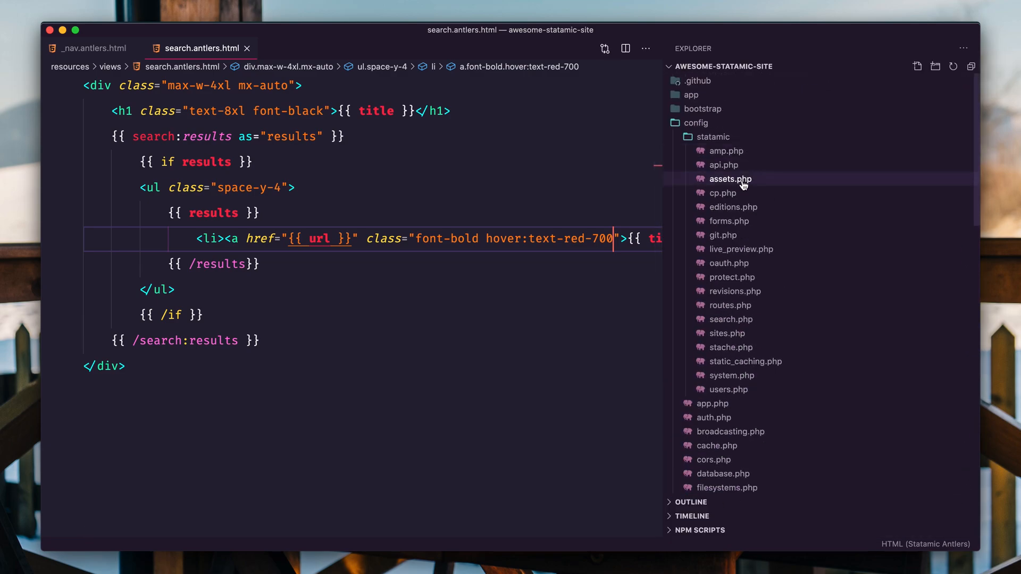
mouse_move(747, 361)
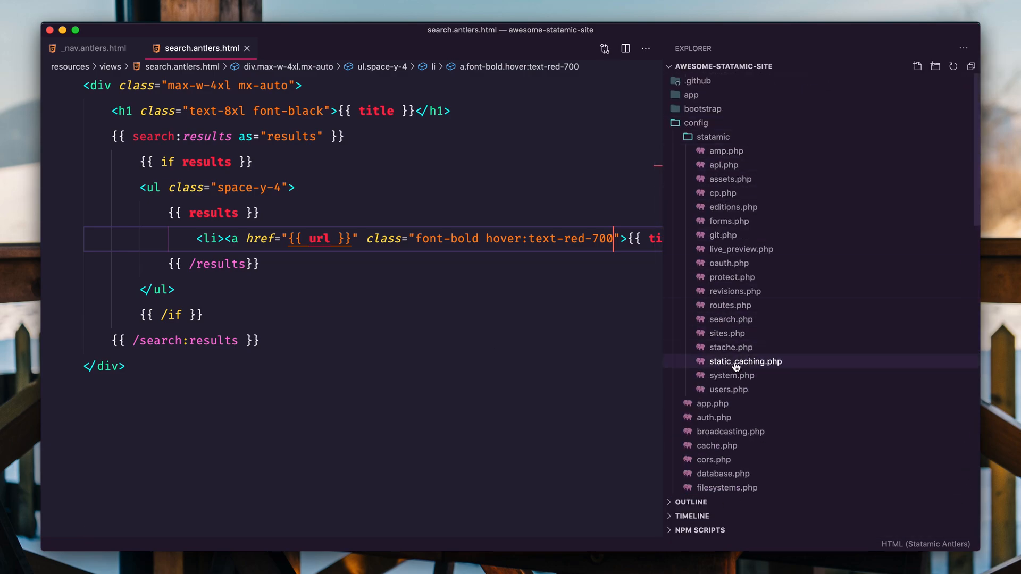
mouse_move(732, 376)
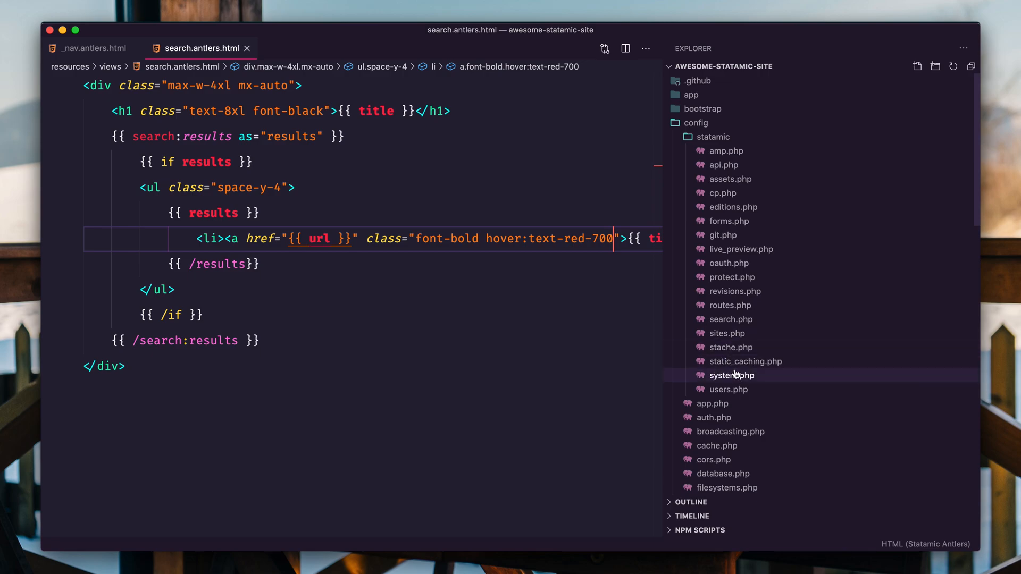
In config/statamic/search.php, add 'blog_content' after 'title' in the default index fields.
left_click(731, 319)
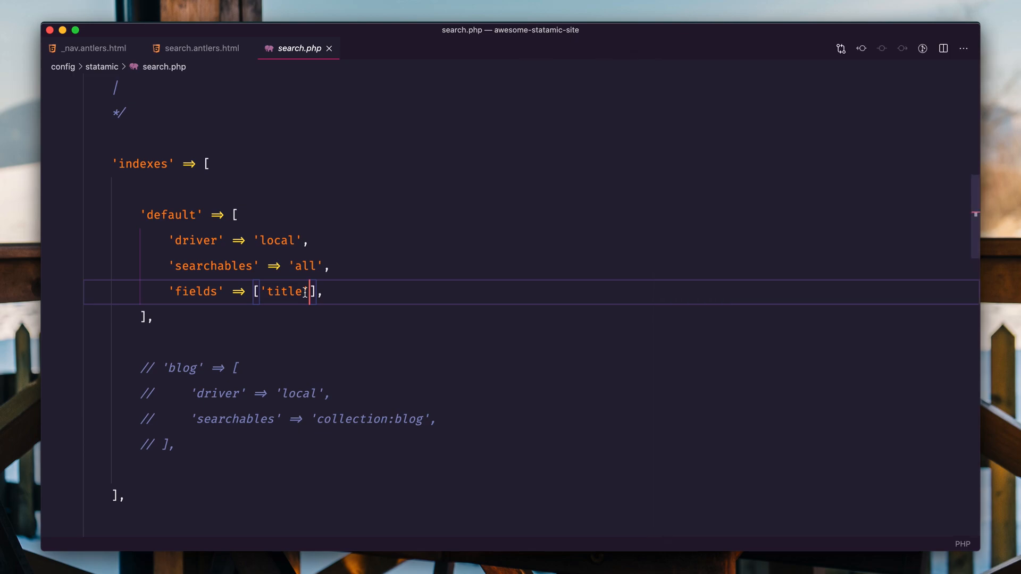
mouse_move(138, 210)
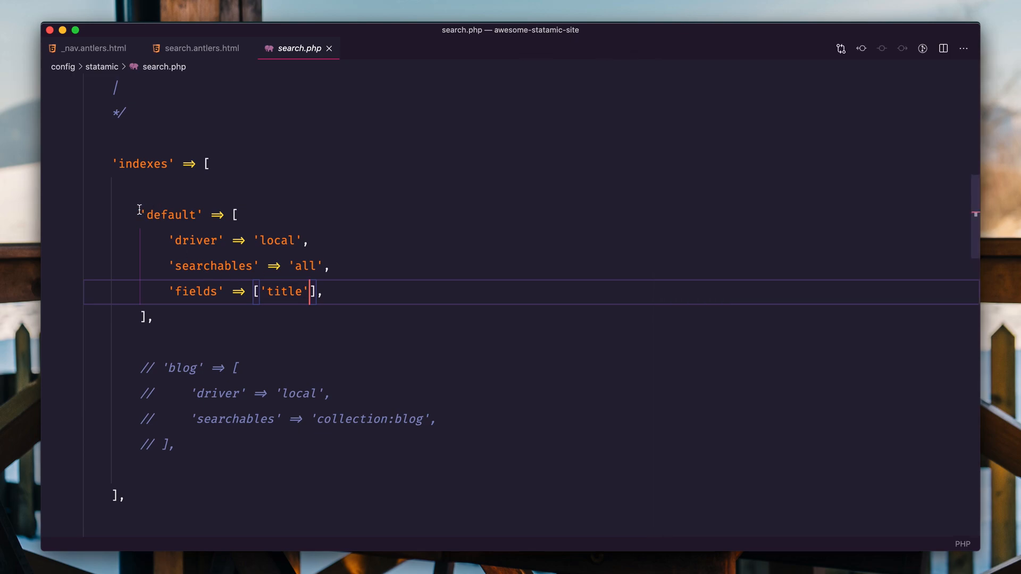
mouse_move(201, 240)
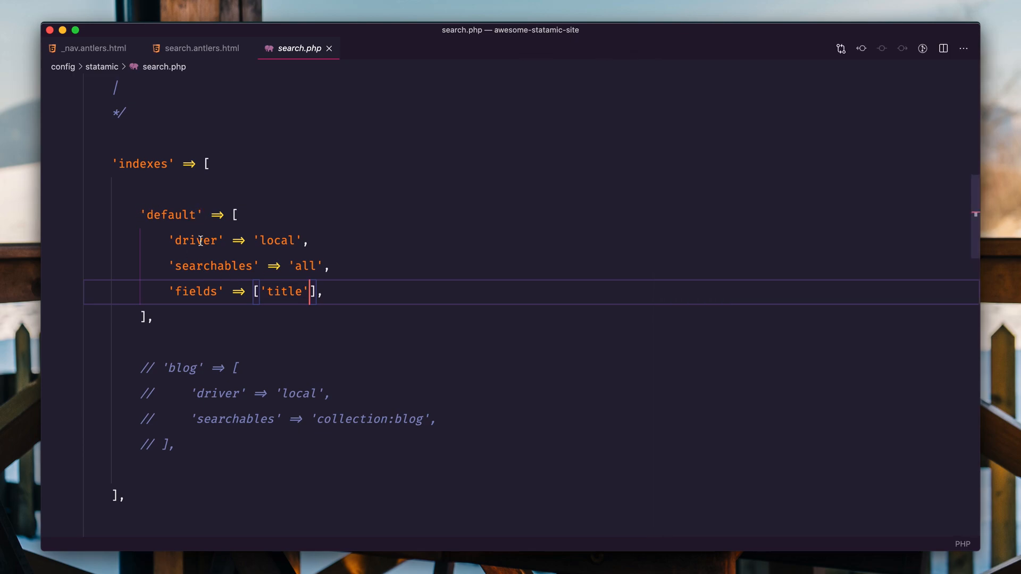
mouse_move(285, 301)
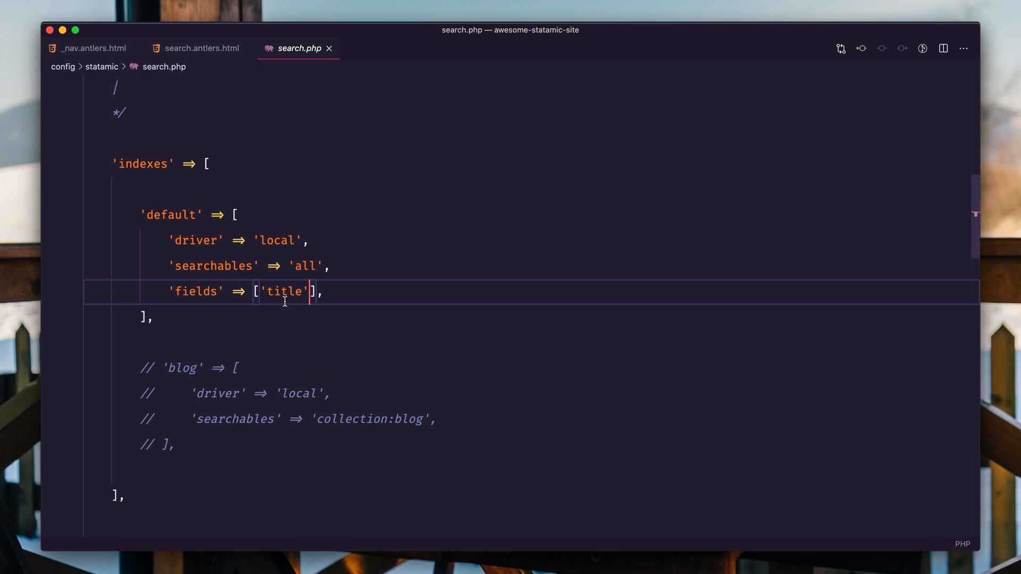
scroll("down", 3)
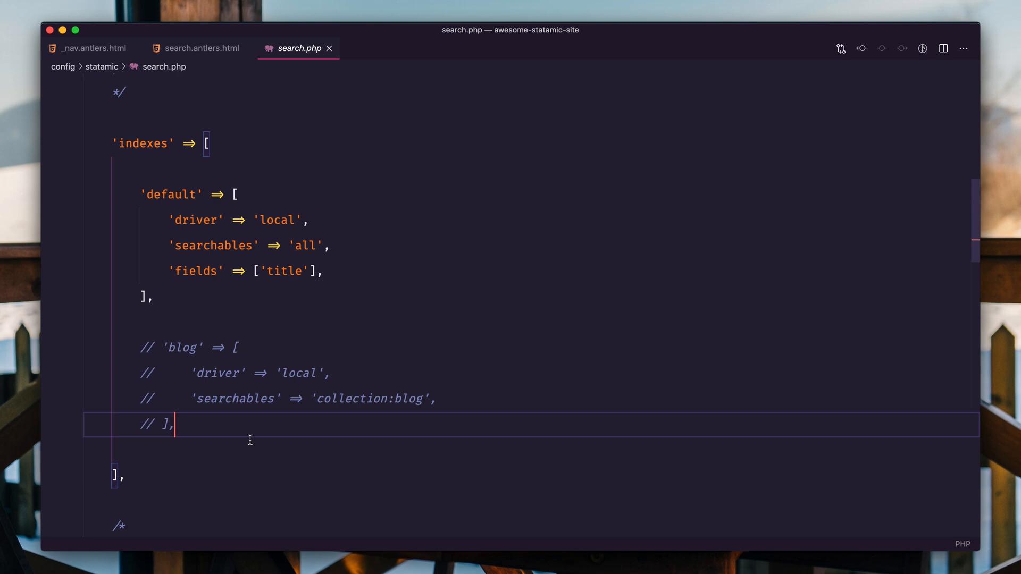
mouse_move(210, 480)
type(", '")
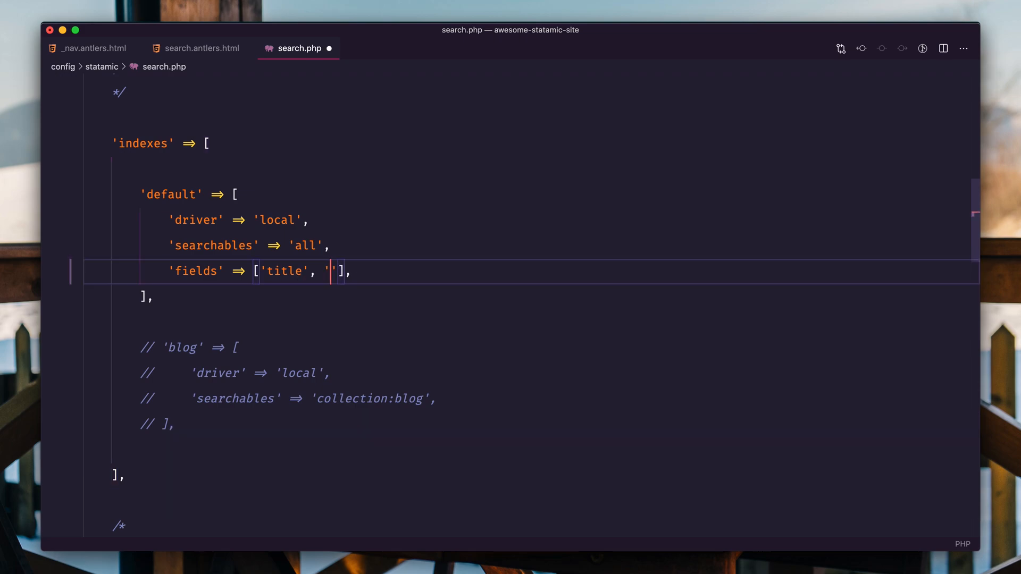
type("blog_content")
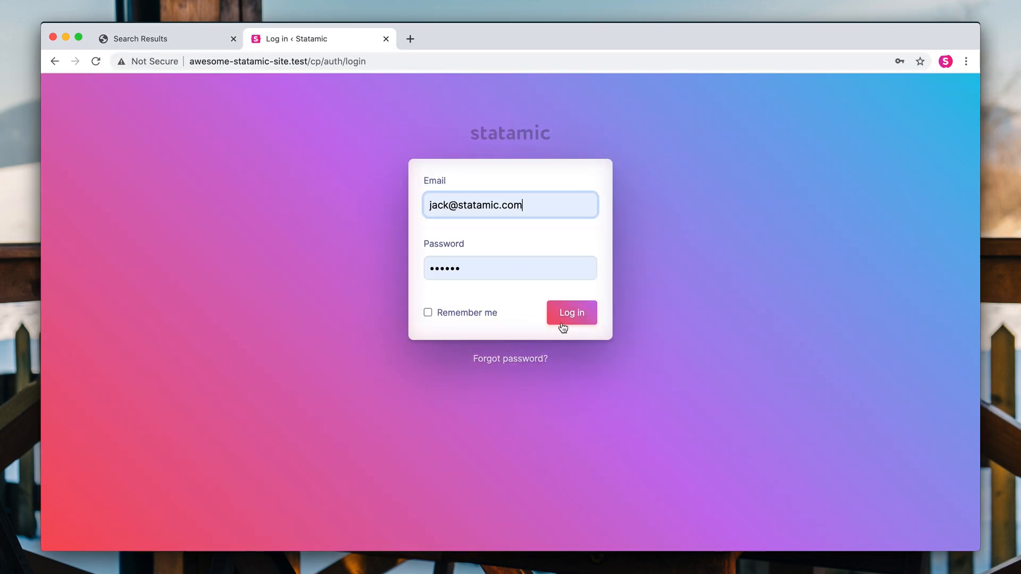
Log in to the control panel and rebuild the indexes from Utilities > Search.
left_click(571, 313)
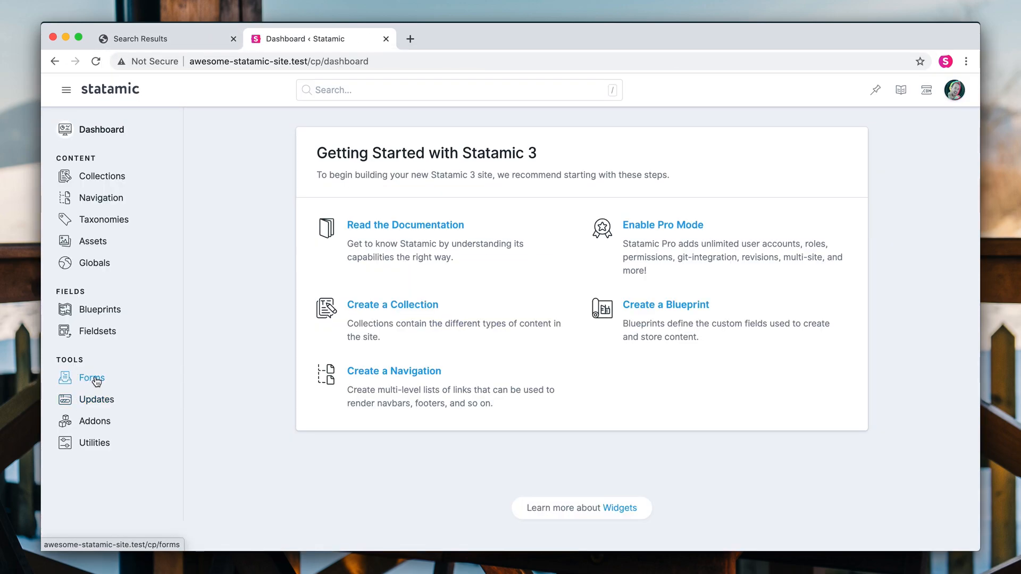
mouse_move(95, 422)
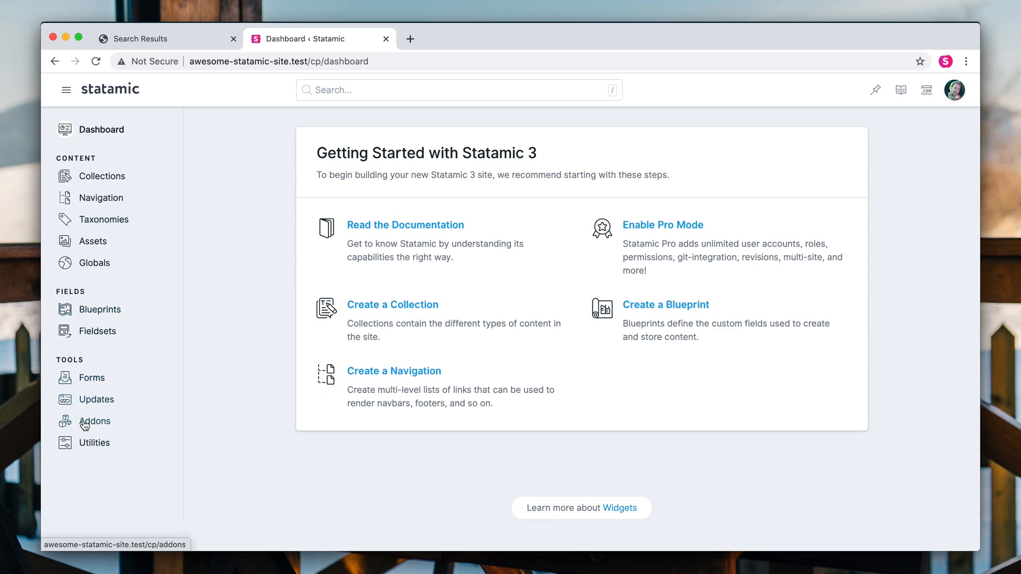
left_click(95, 443)
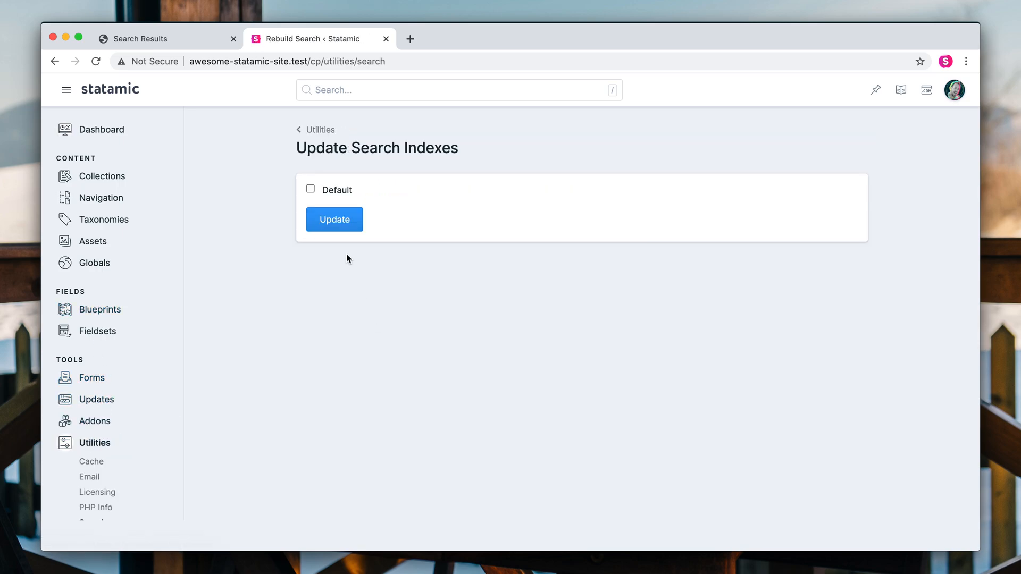
left_click(334, 219)
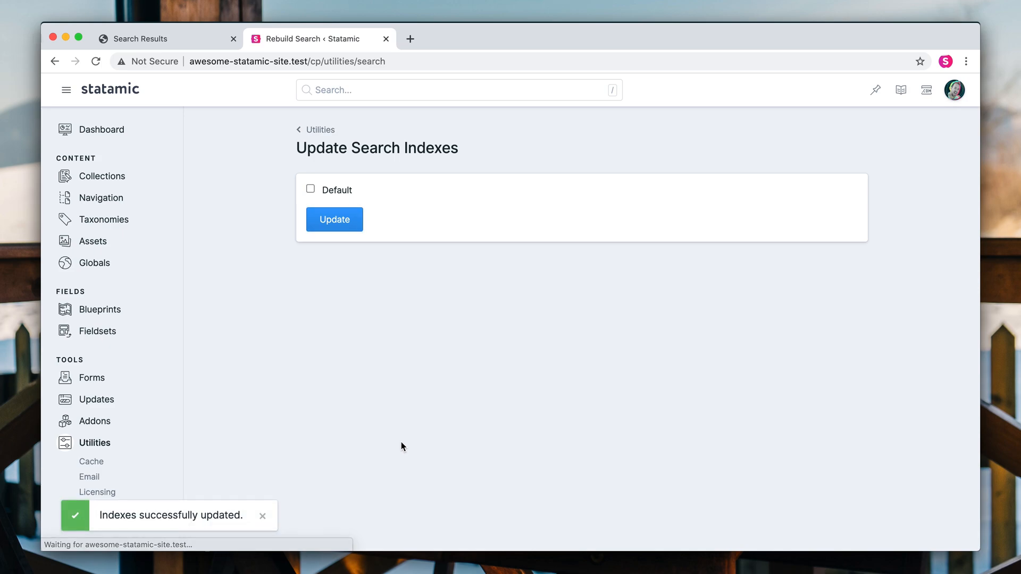
Reload the site search for 'lorem', now listing five placeholder posts.
left_click(166, 39)
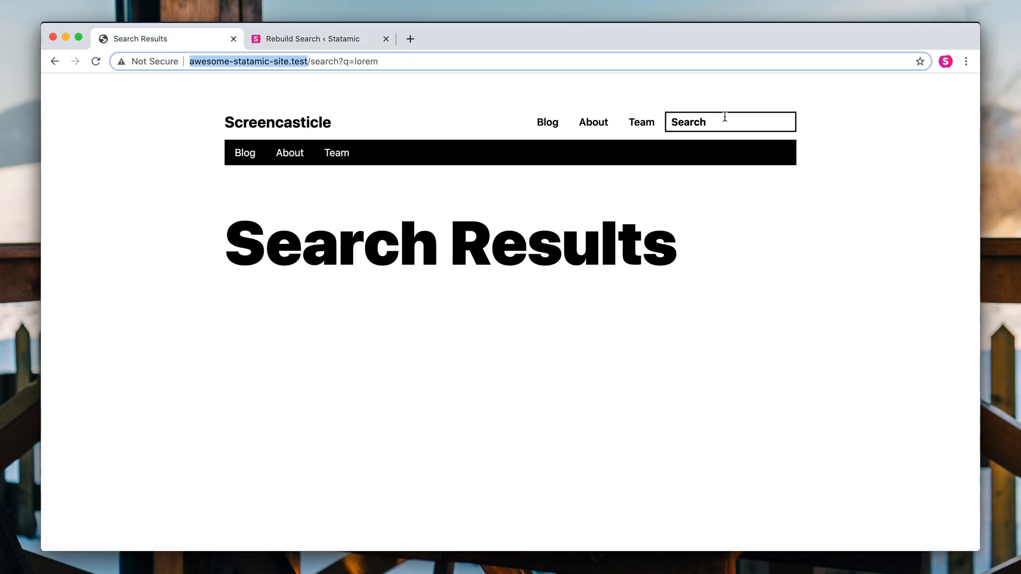
type("lorem")
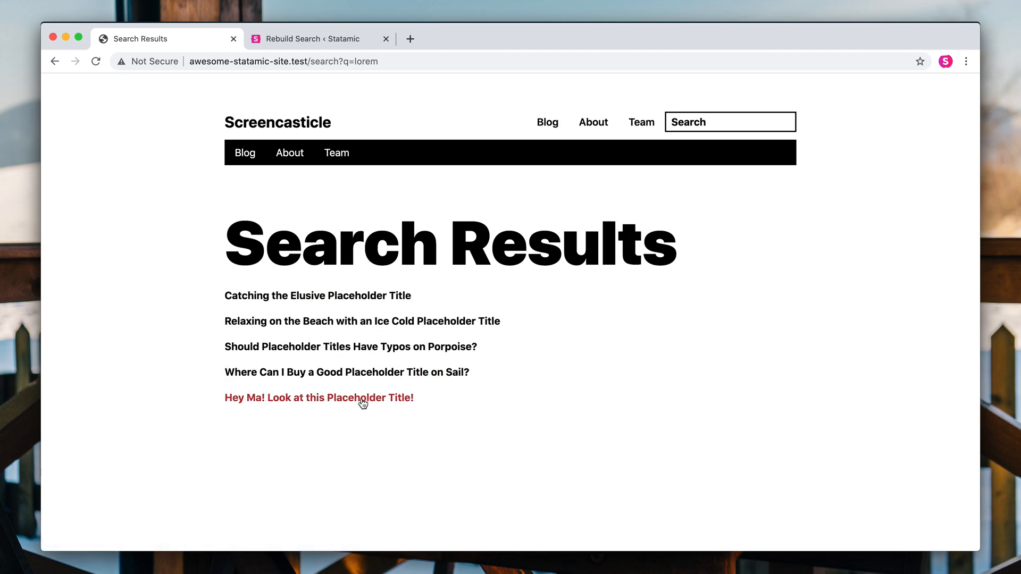
mouse_move(406, 478)
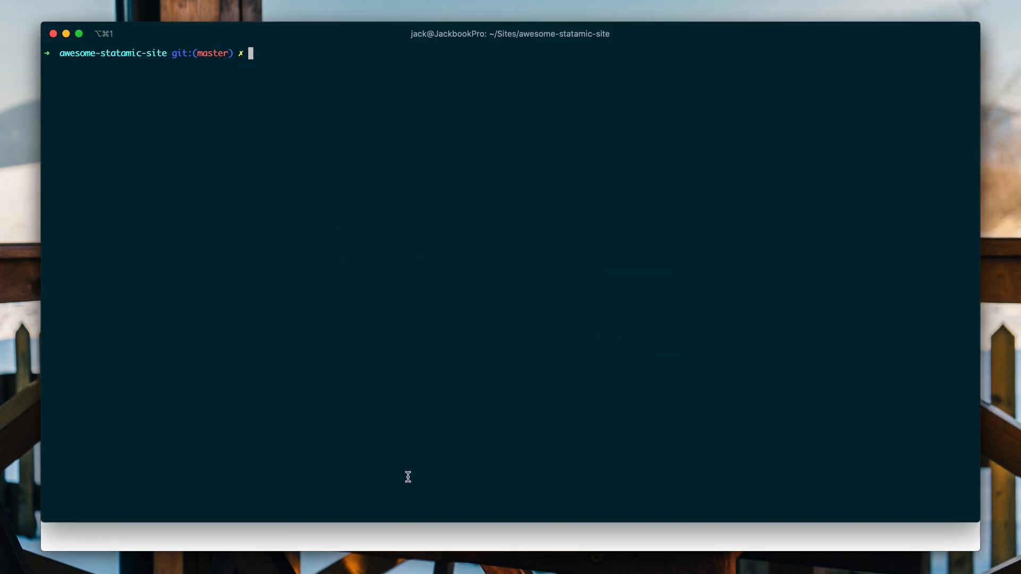
Run php please search:update and choose 0 to rebuild all search indexes.
type("php")
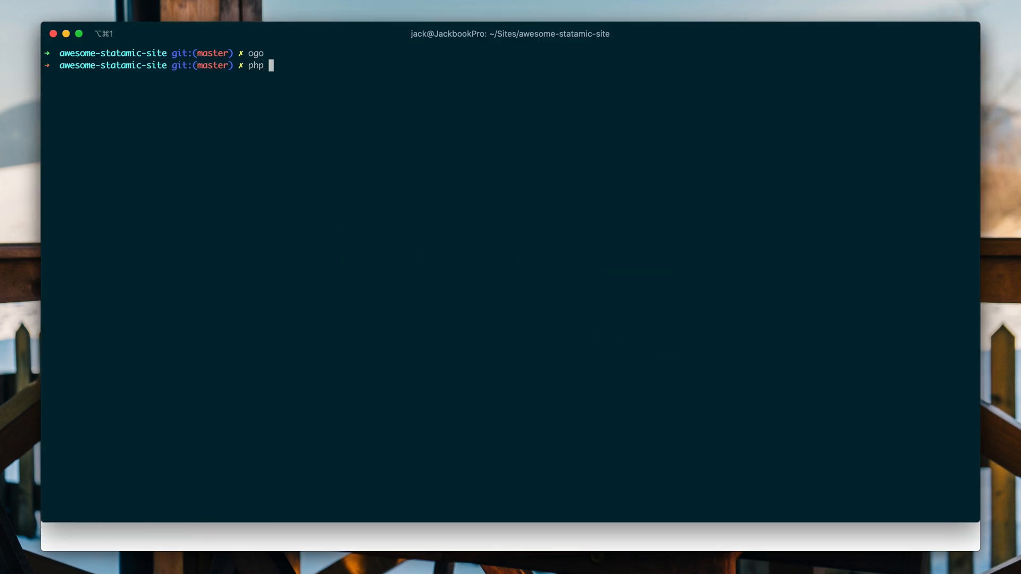
type("please search")
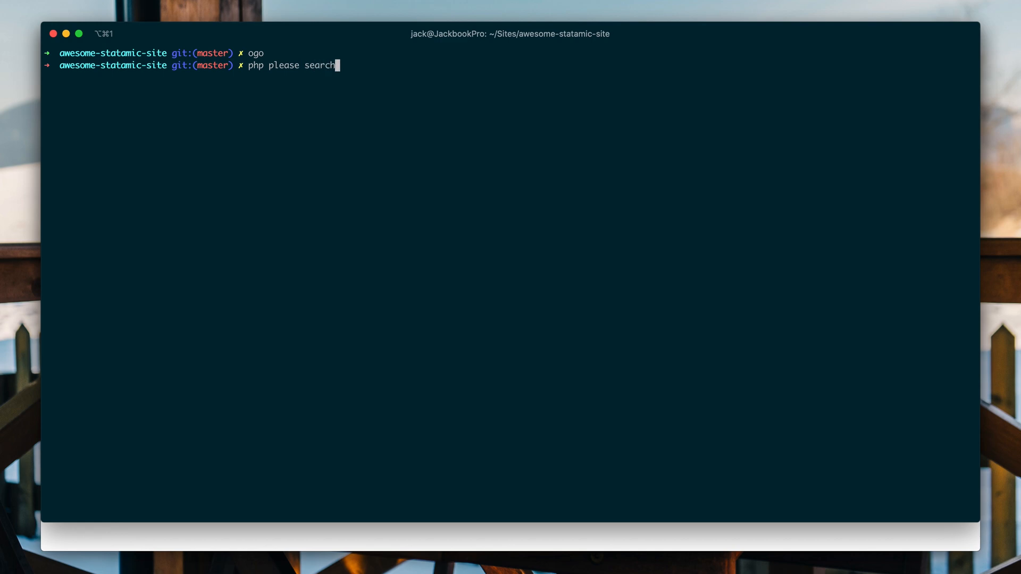
key("Return")
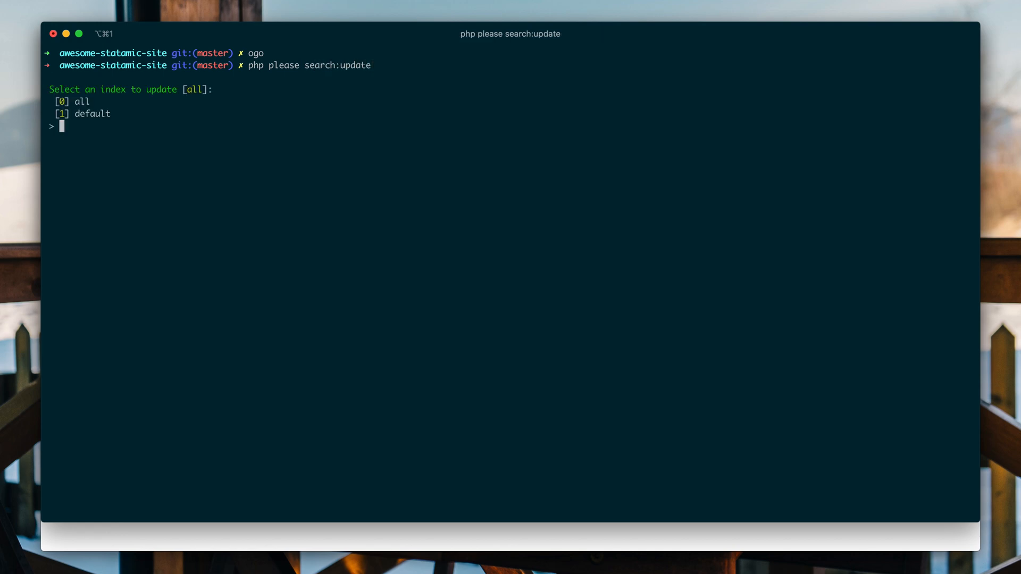
type("0")
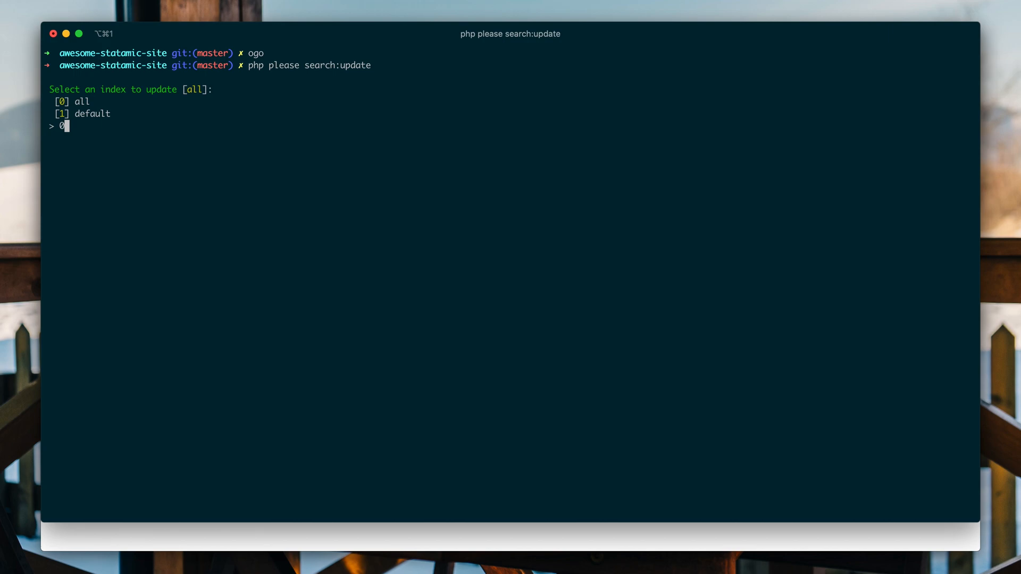
key("Return")
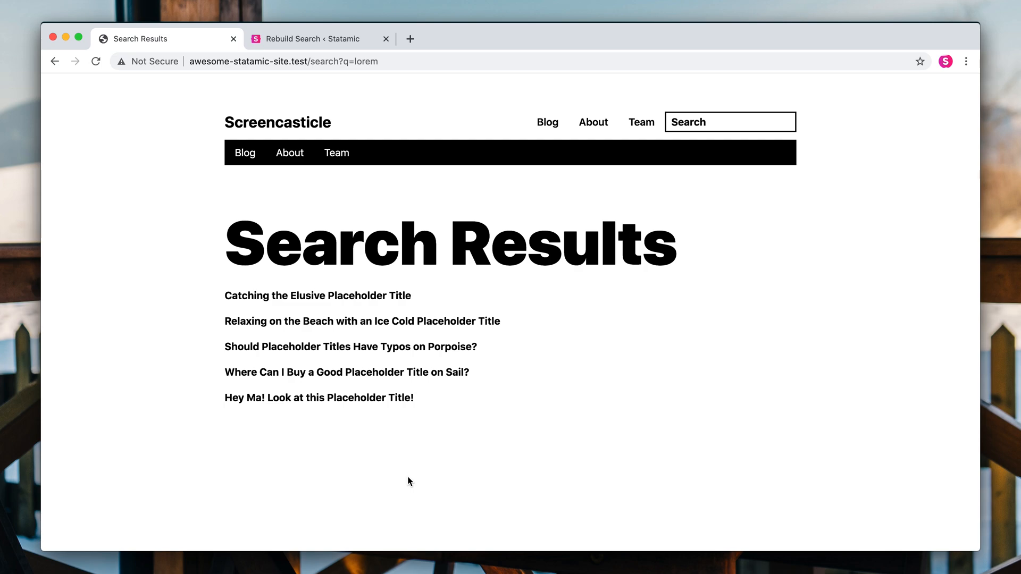
mouse_move(526, 229)
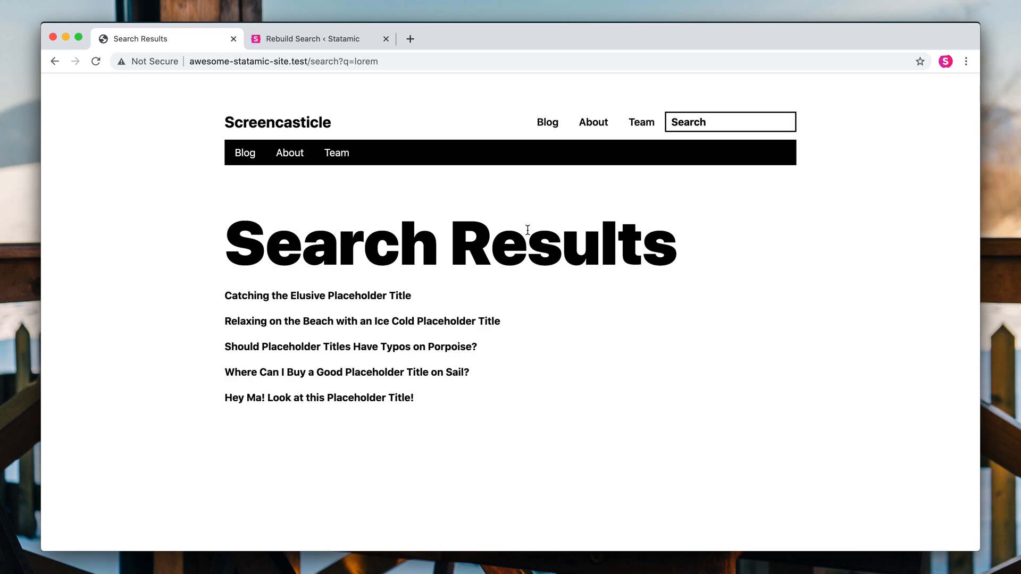
mouse_move(381, 289)
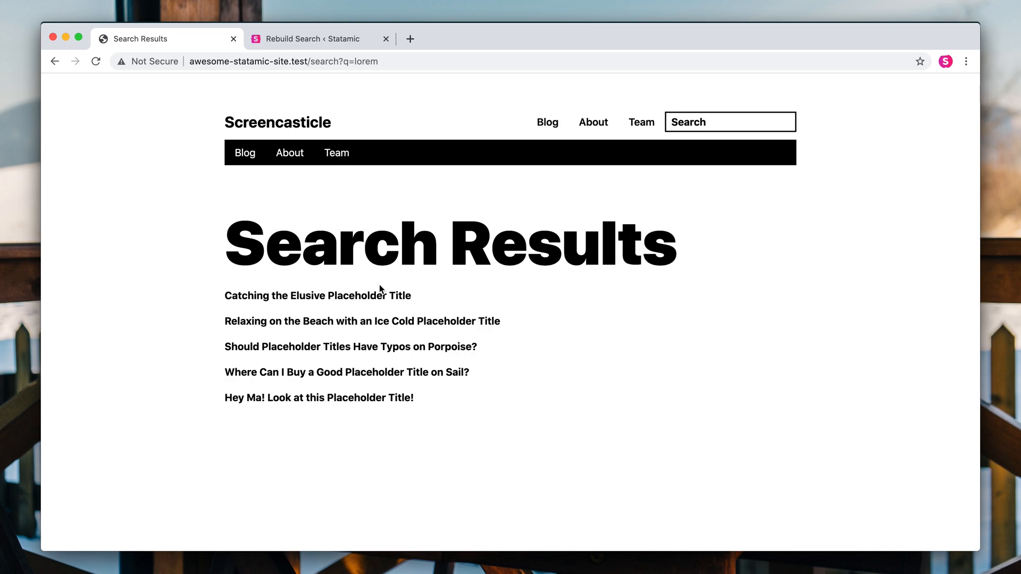
mouse_move(538, 426)
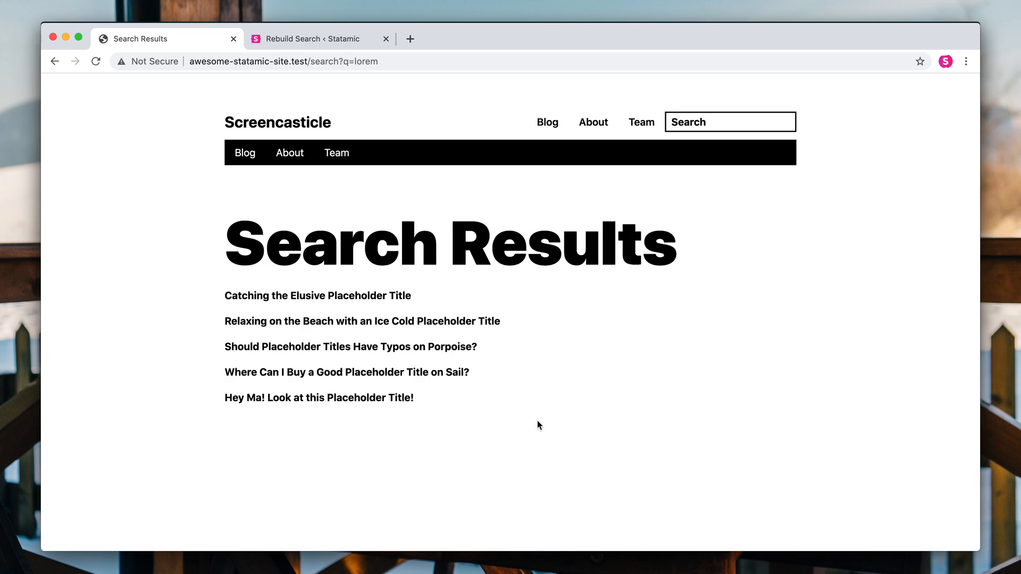
mouse_move(496, 452)
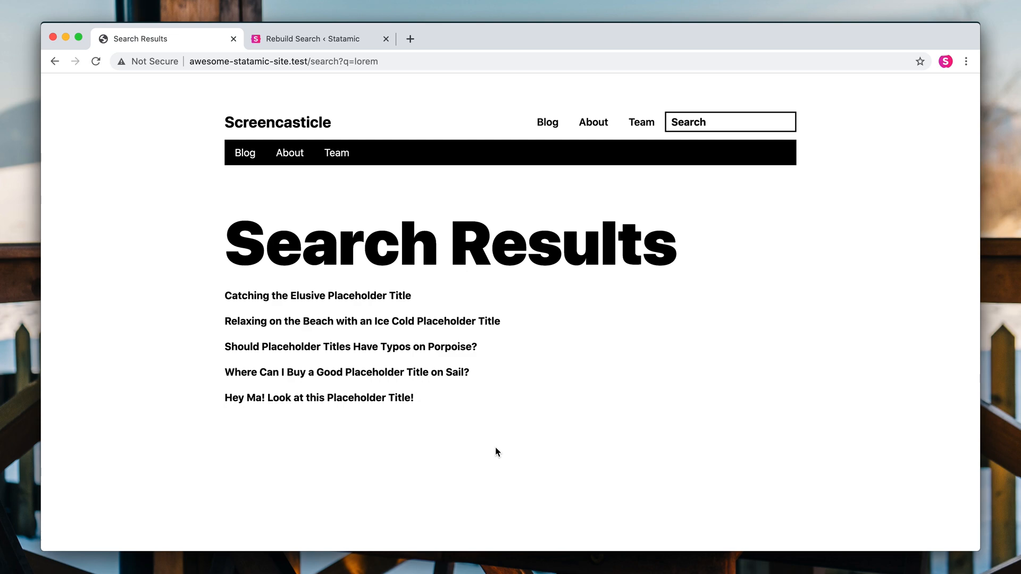
mouse_move(606, 353)
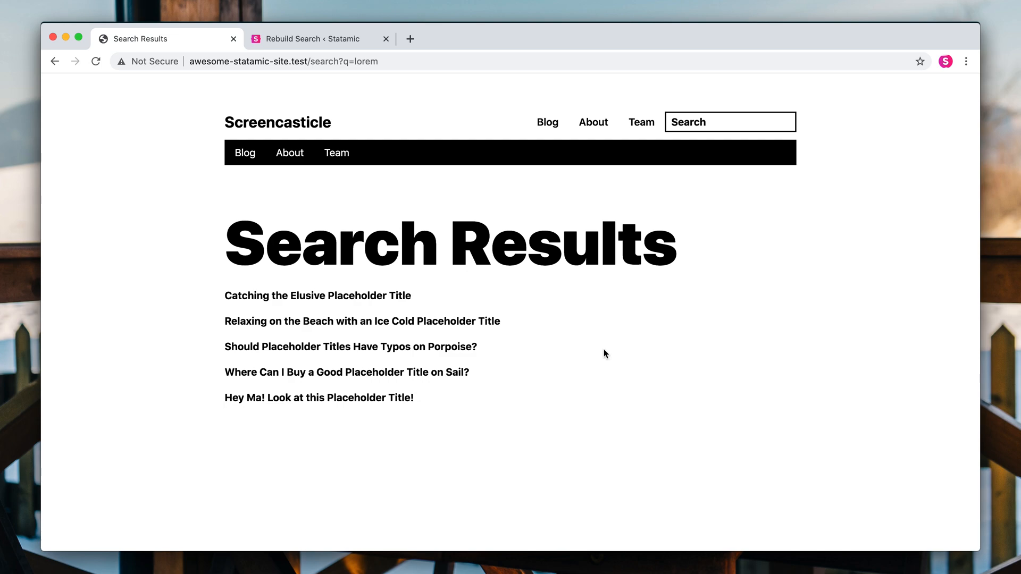
mouse_move(697, 249)
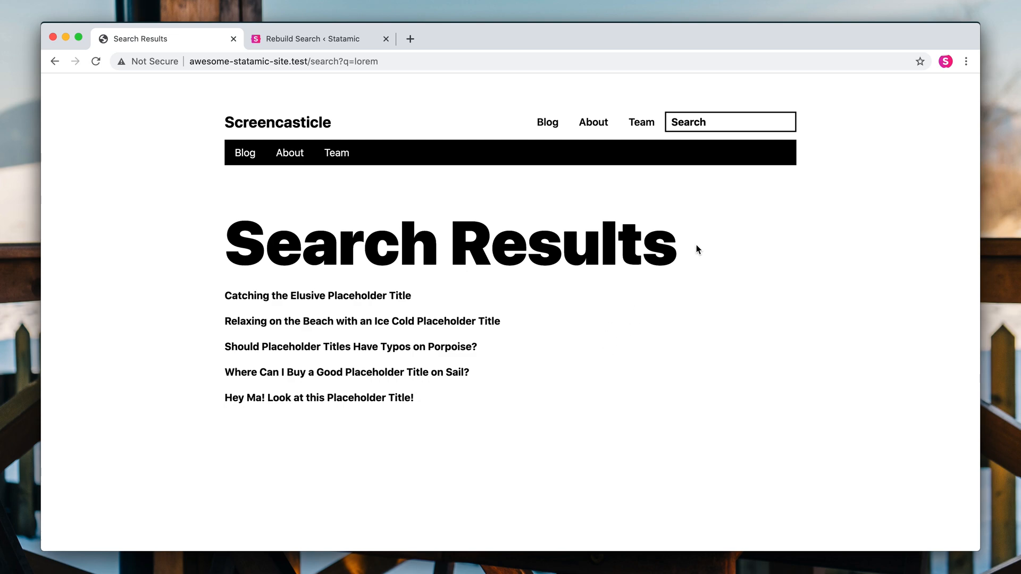
mouse_move(618, 114)
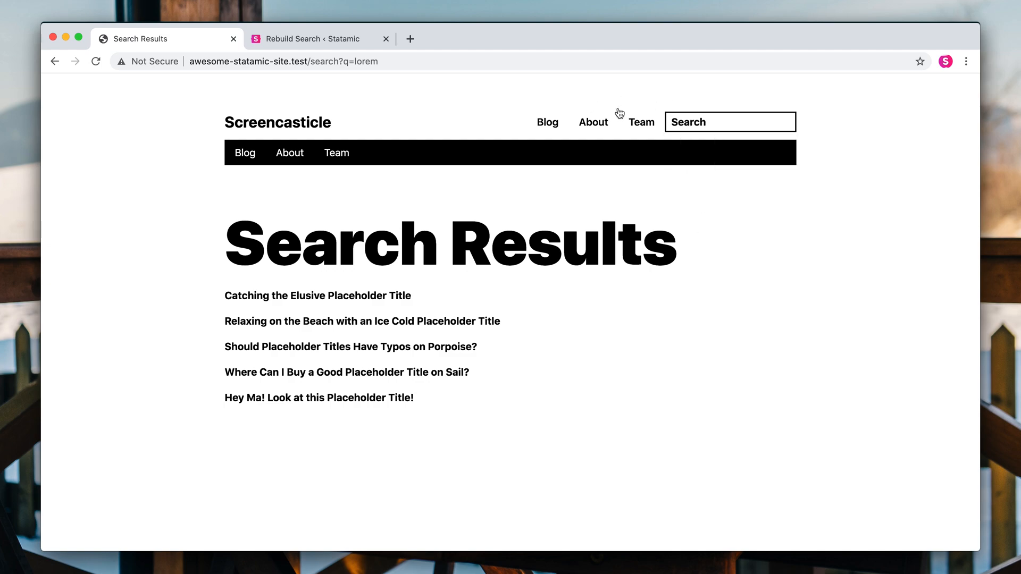
mouse_move(684, 146)
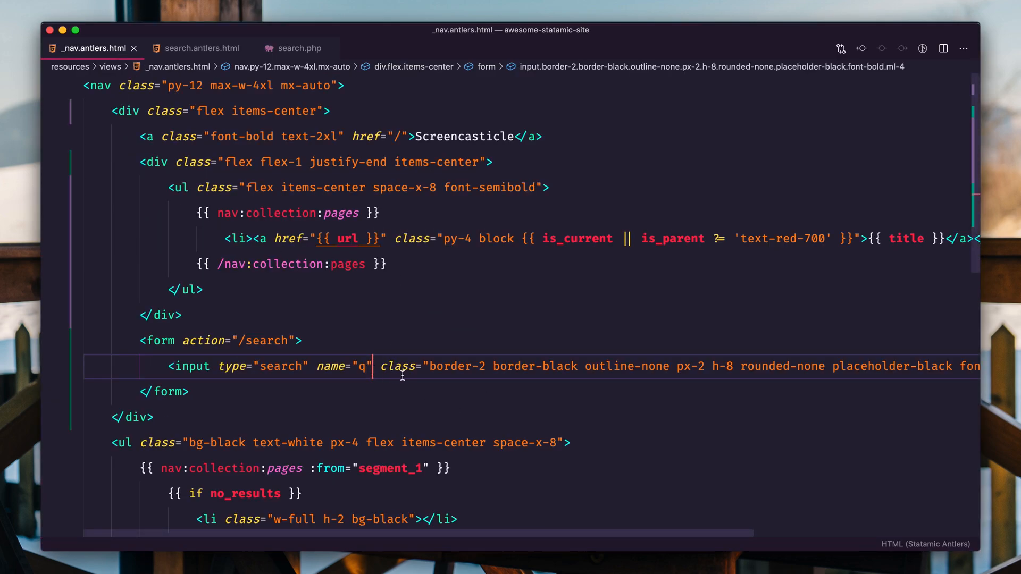
Add value="{{ get:q }}" to the nav search input in _nav.antlers.html.
type("value=\"\"")
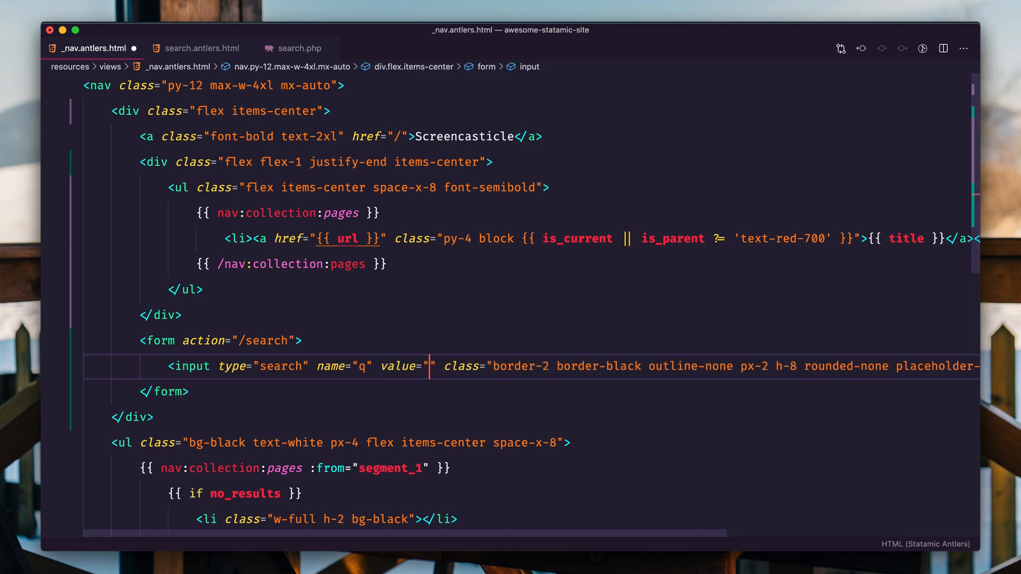
type("{{ get:q }}")
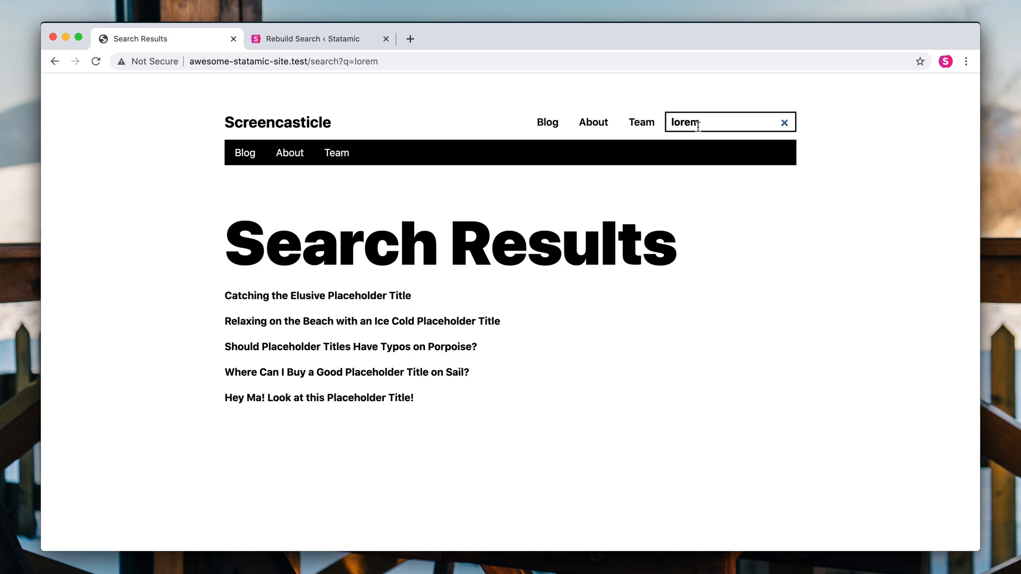
mouse_move(663, 377)
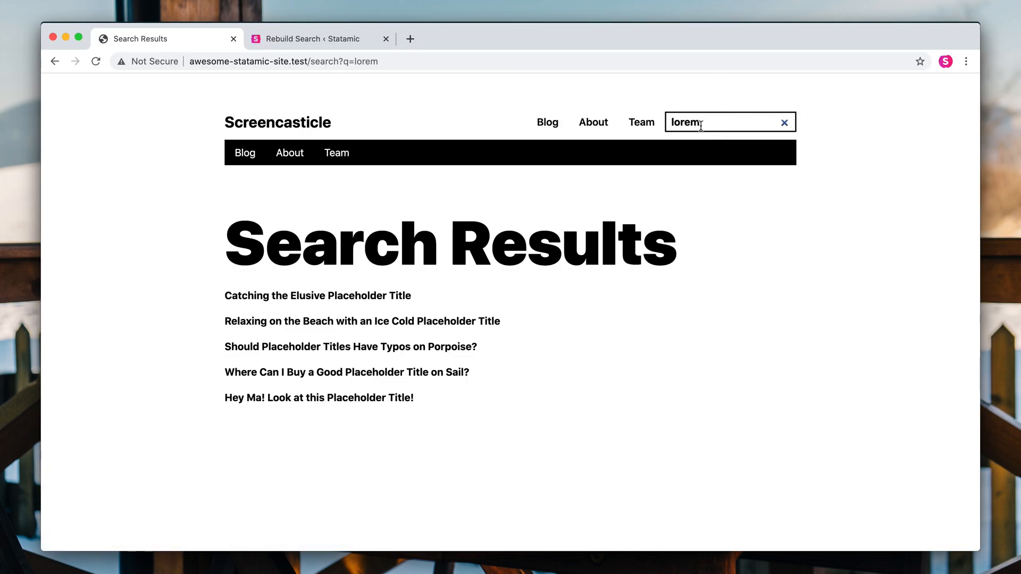
mouse_move(693, 357)
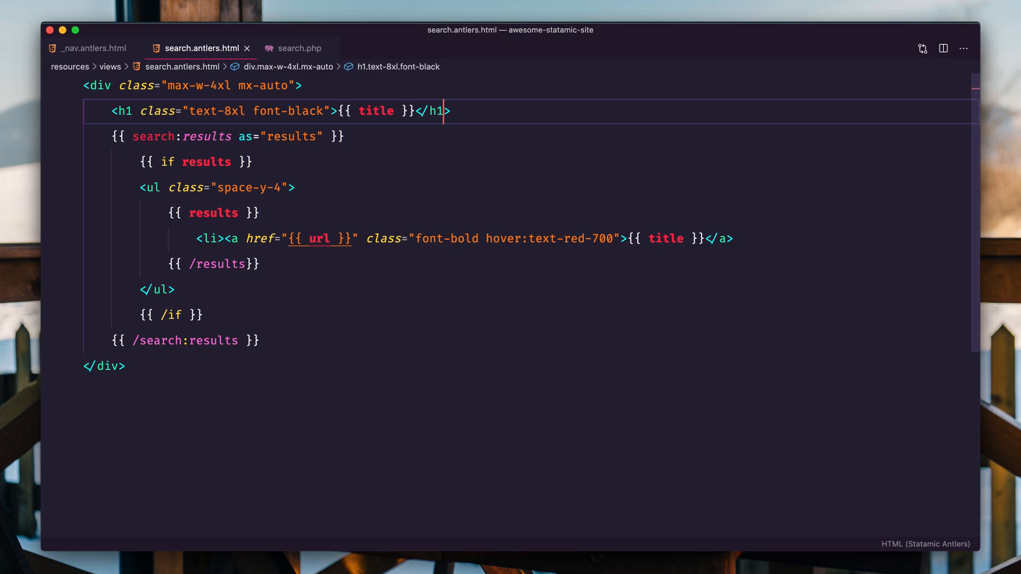
Replace the h1's {{ title }} in search.antlers.html with Results for "{{ get:q }}".
key("Backspace")
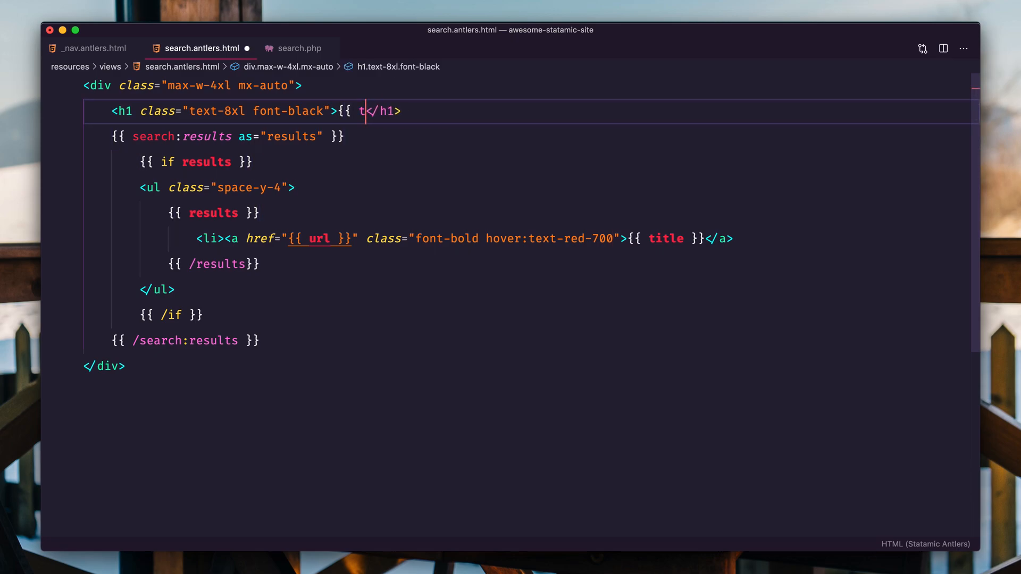
type("Results fou")
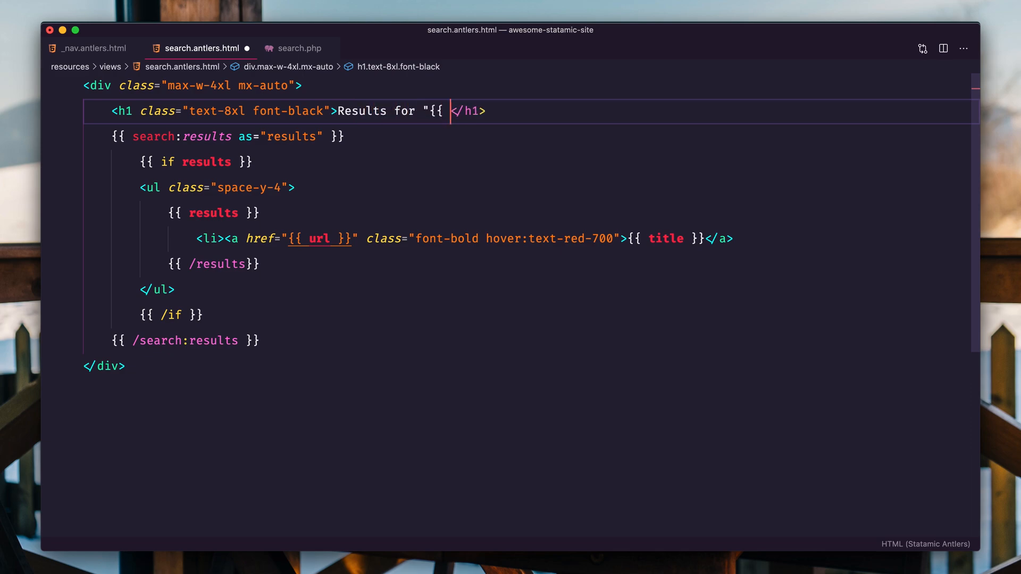
type("get:q }}")
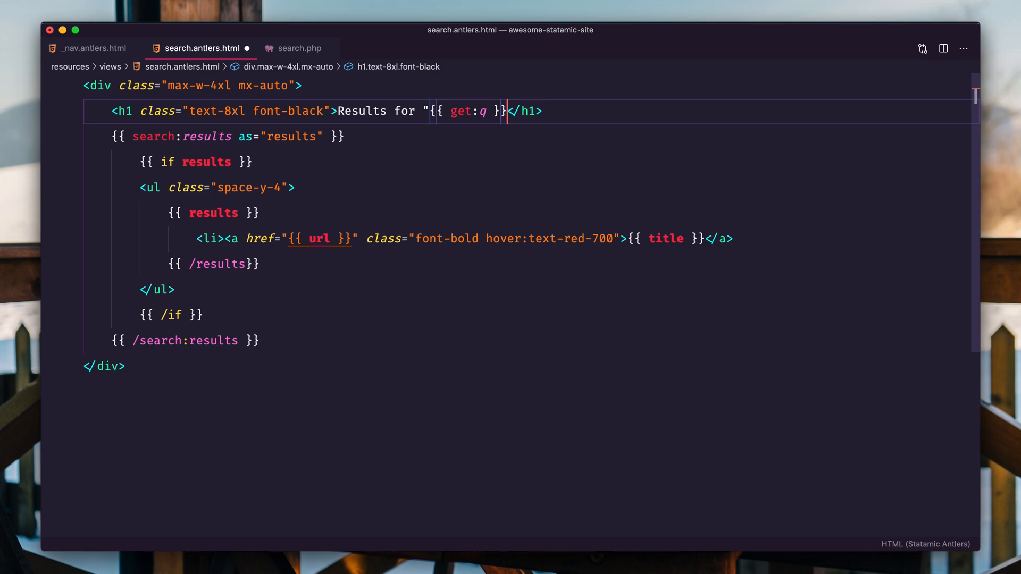